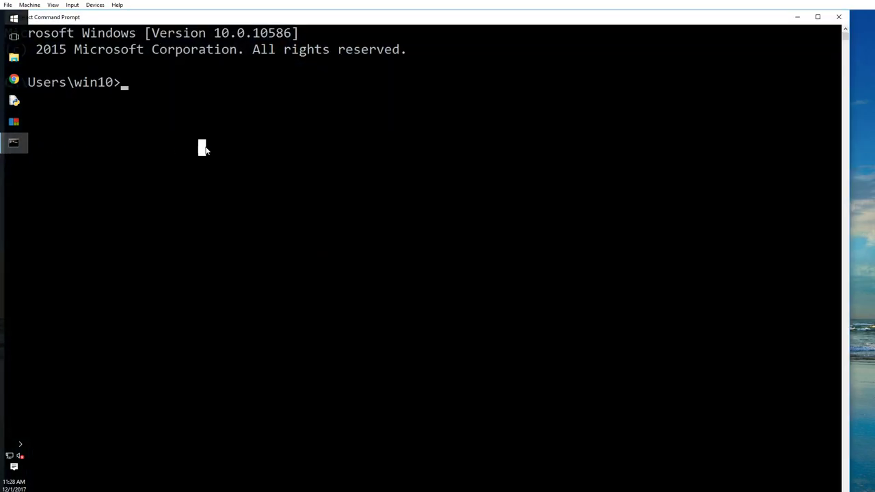
Step: Launch Jupyter Notebook from Command Prompt and delete the old iterators-and-generators notebook
type("jupyter")
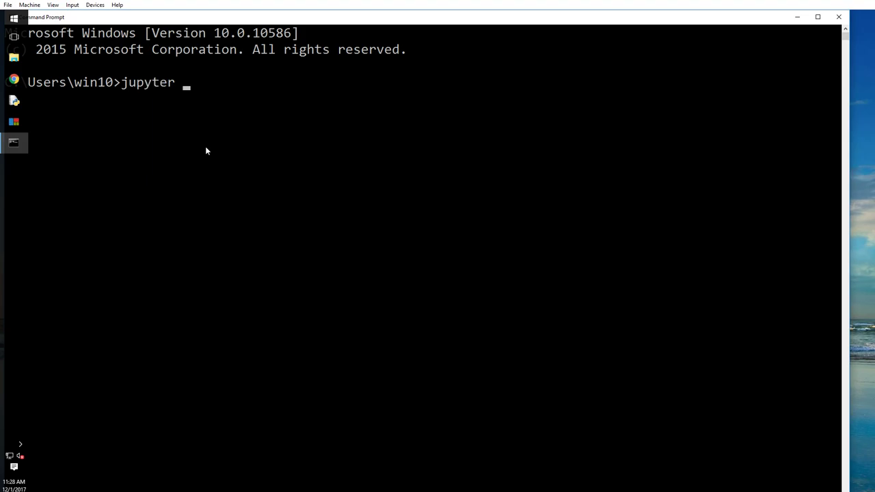
type("notebook")
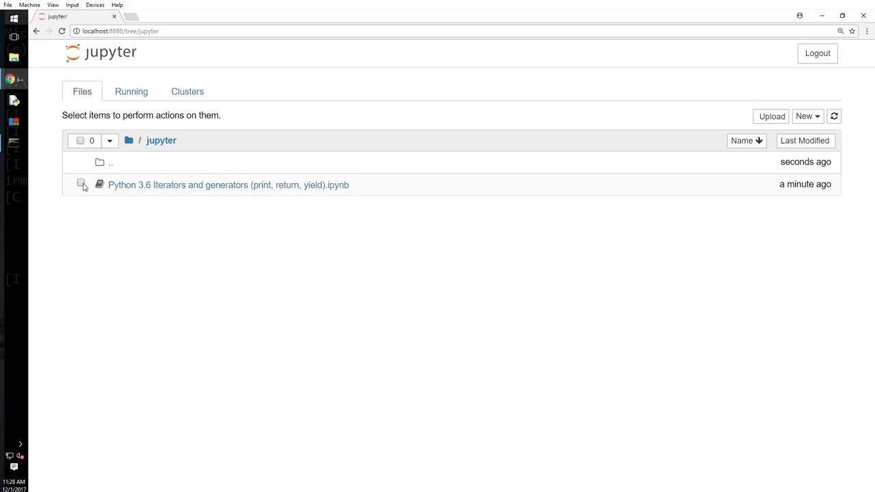
left_click(81, 185)
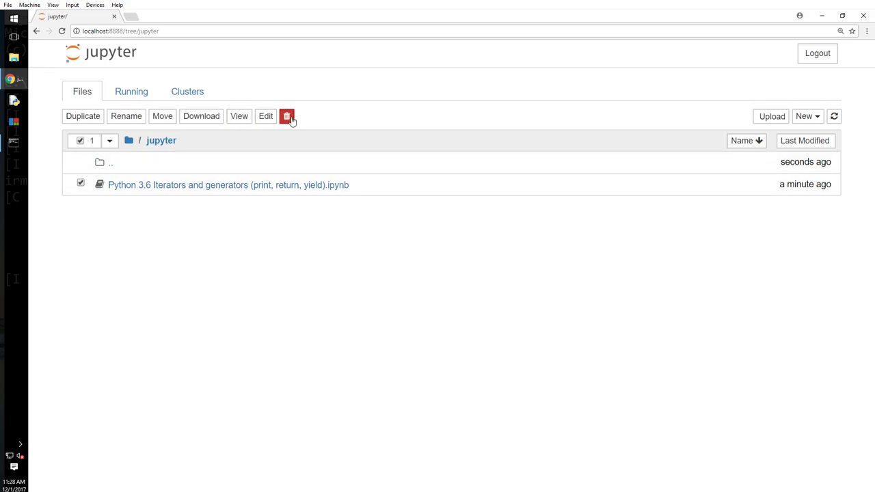
left_click(287, 115)
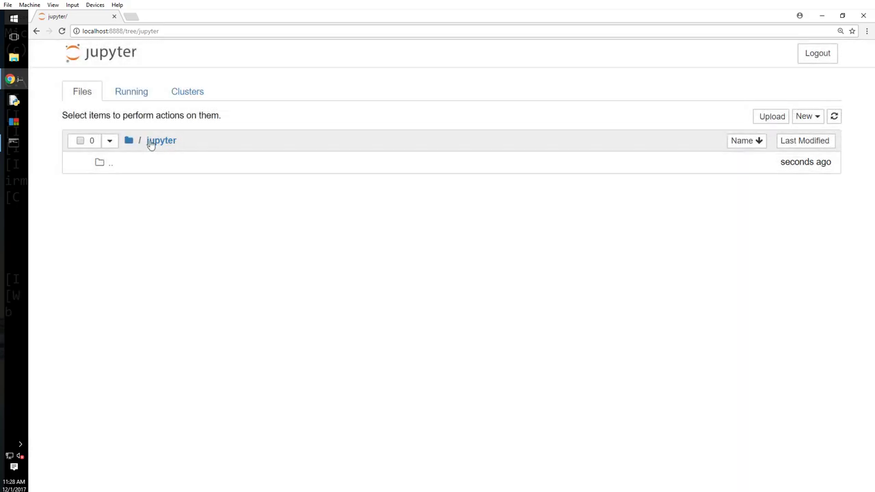
left_click(807, 115)
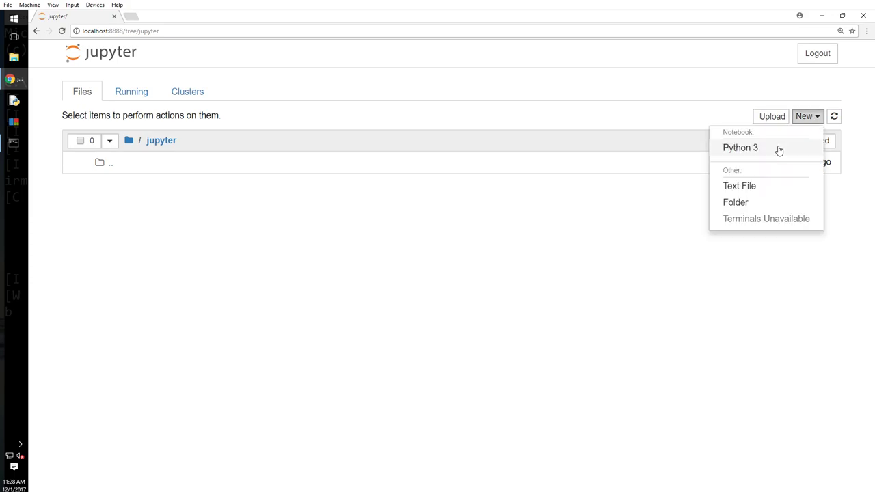
Step: Create a Python 3 notebook named 'Python 3.6 Iterators and generators (print, return, yield)'
left_click(741, 148)
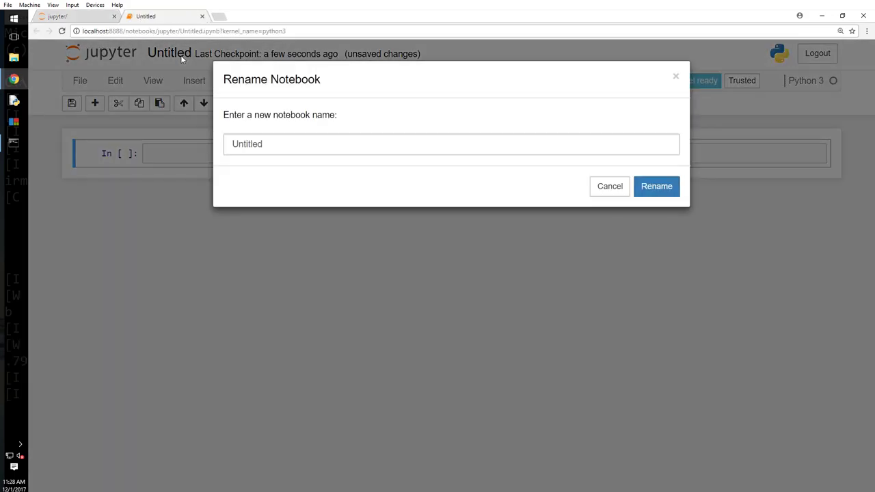
type("Python")
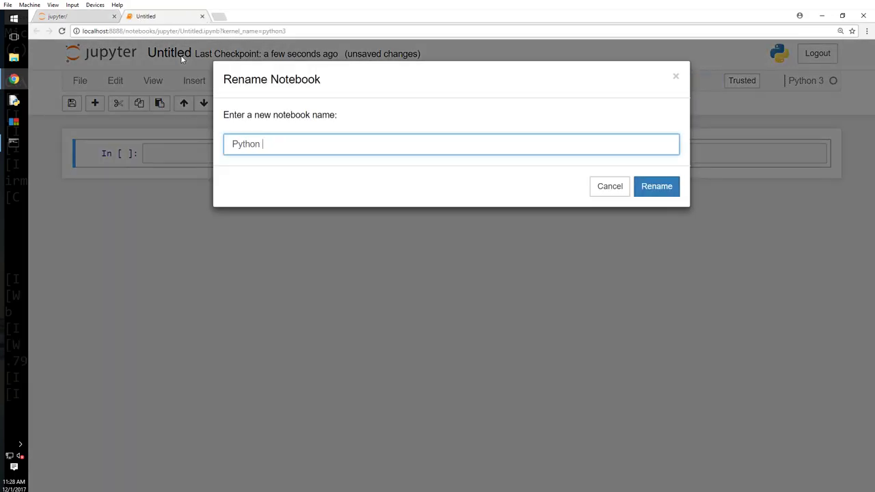
type("3.6")
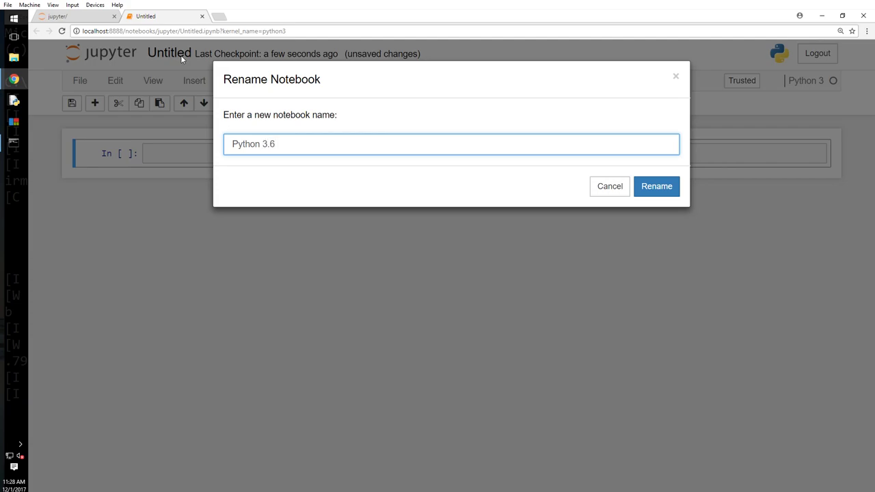
type("Iterators")
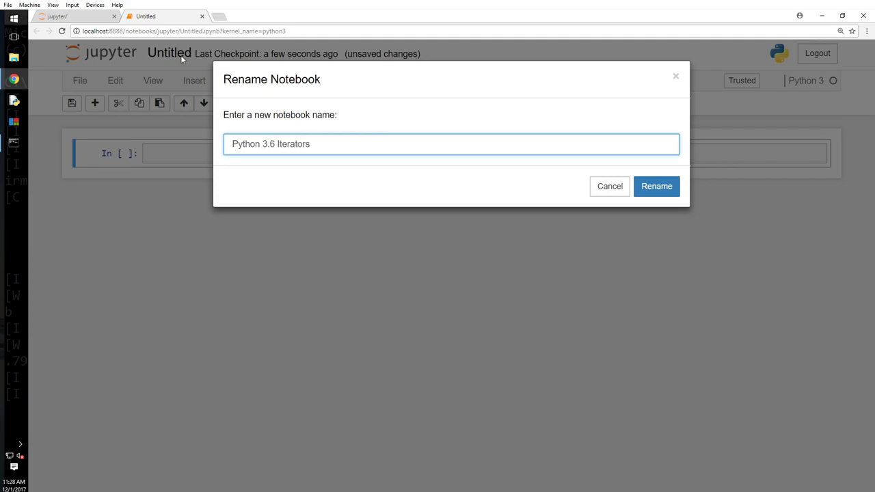
type("and generators (p")
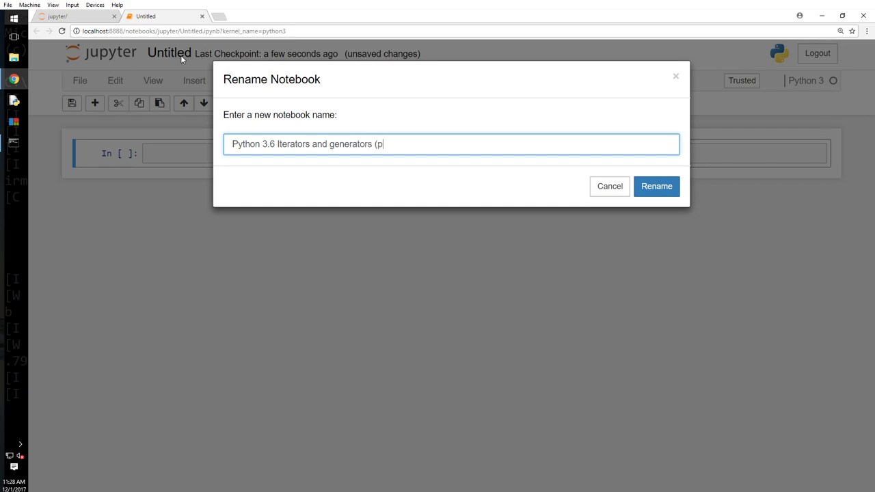
type("rint, retu")
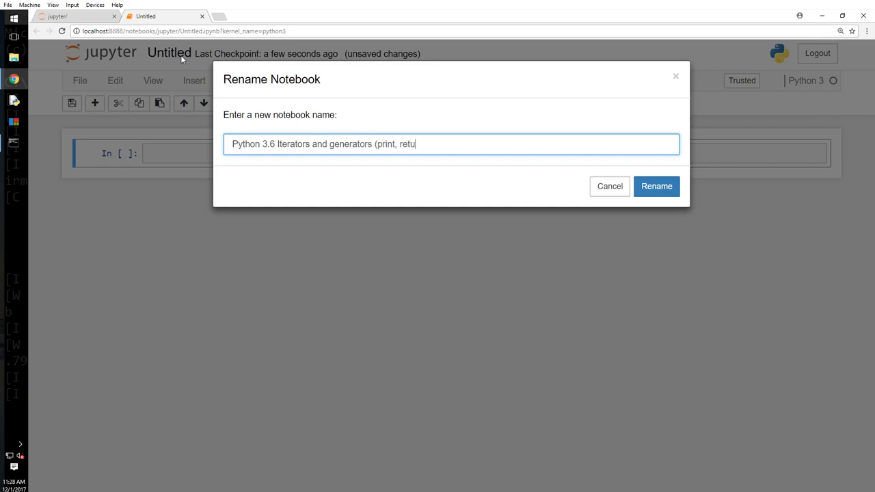
type("rn, yield)")
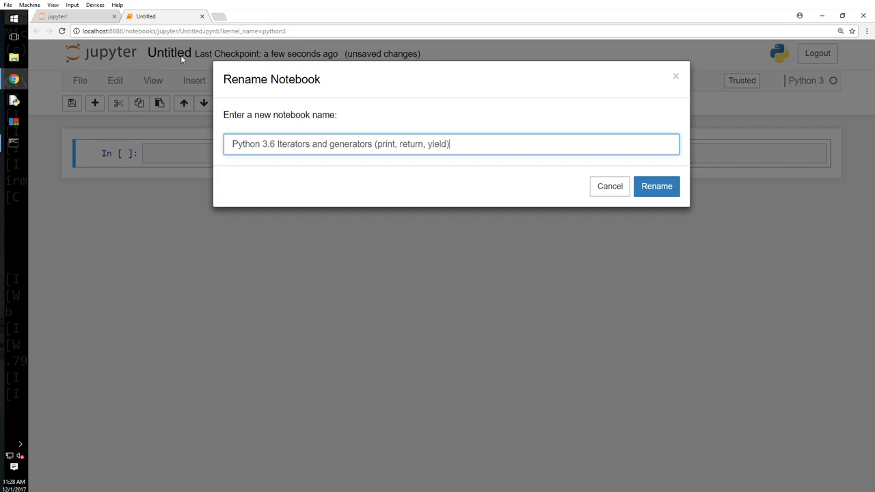
Step: Confirm the rename and run print('ambi'), return('ambi') and yield('ambi'), getting ambi and two SyntaxErrors
left_click(657, 186)
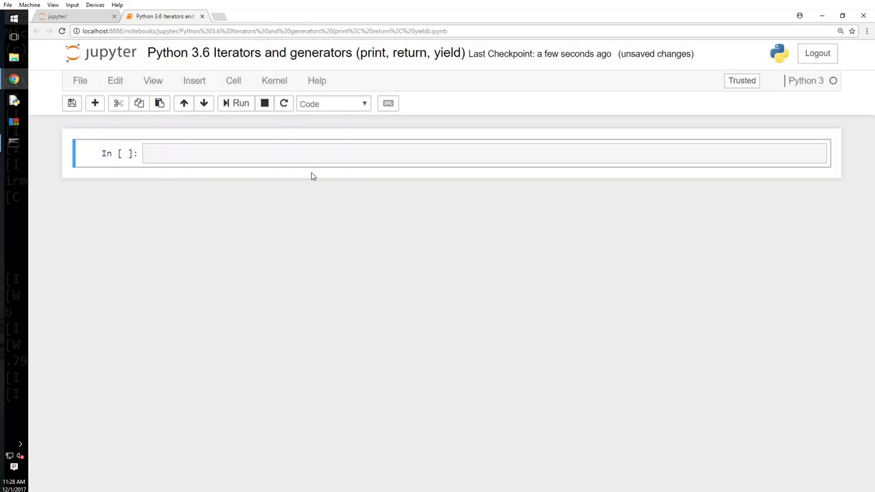
left_click(302, 153)
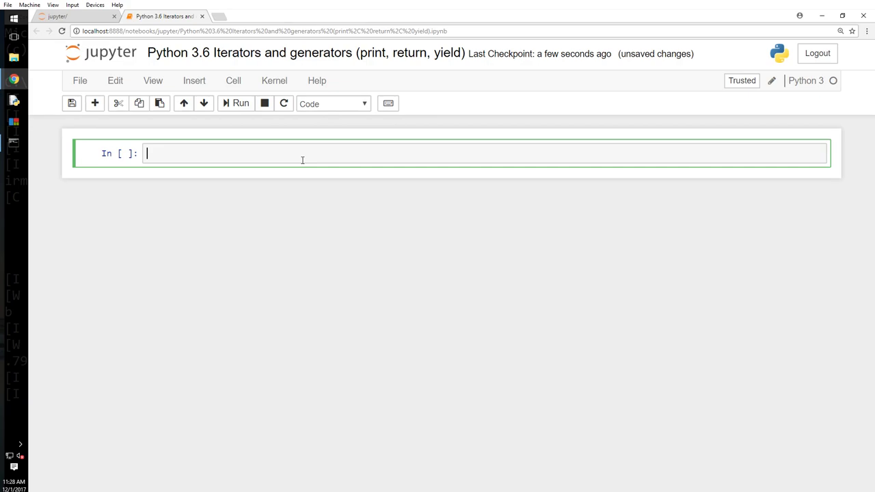
type("print('ambi')")
type("return ('ambi')")
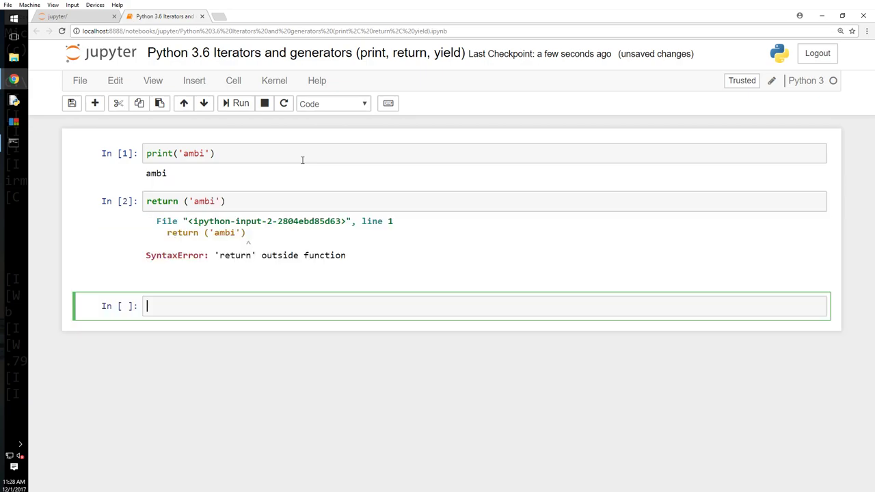
mouse_move(309, 169)
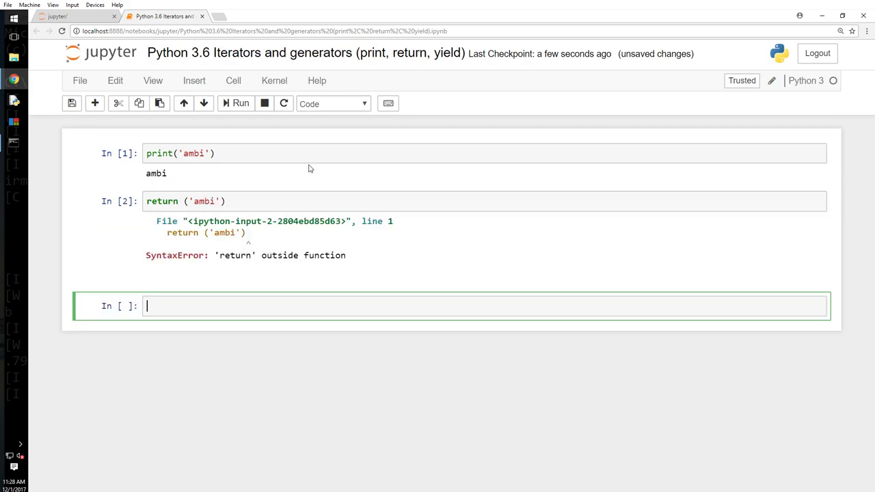
type("yield('ambi")
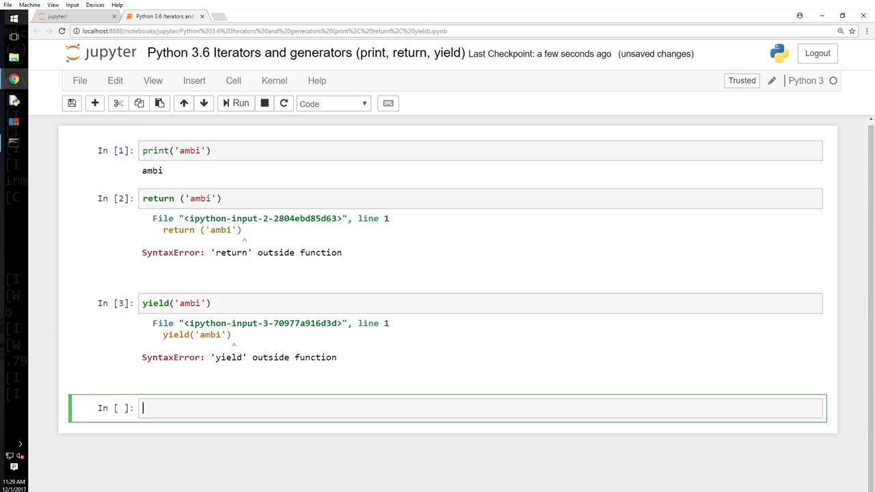
Step: Write display(numbers) looping over numbers and printing each num
type("def displa")
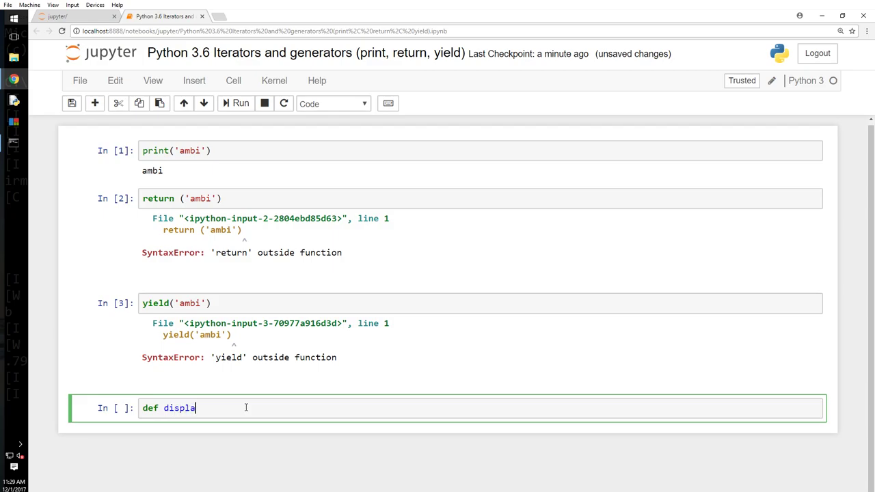
type("y(number)")
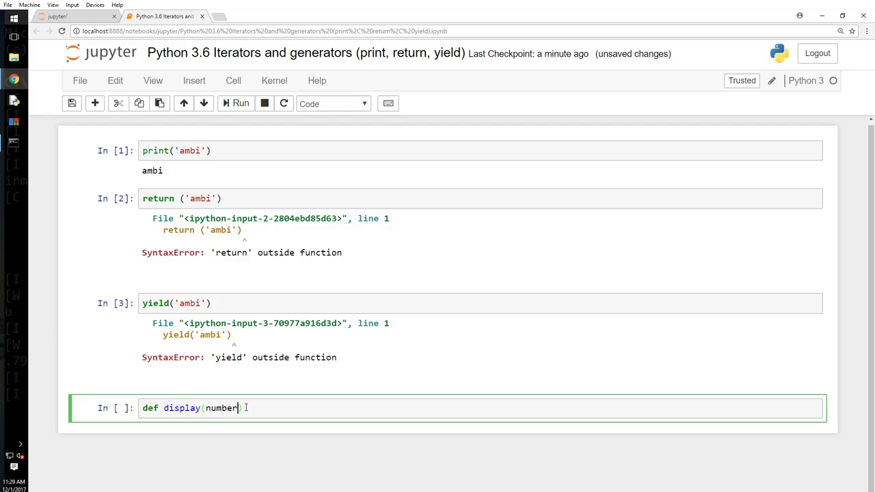
type("s:")
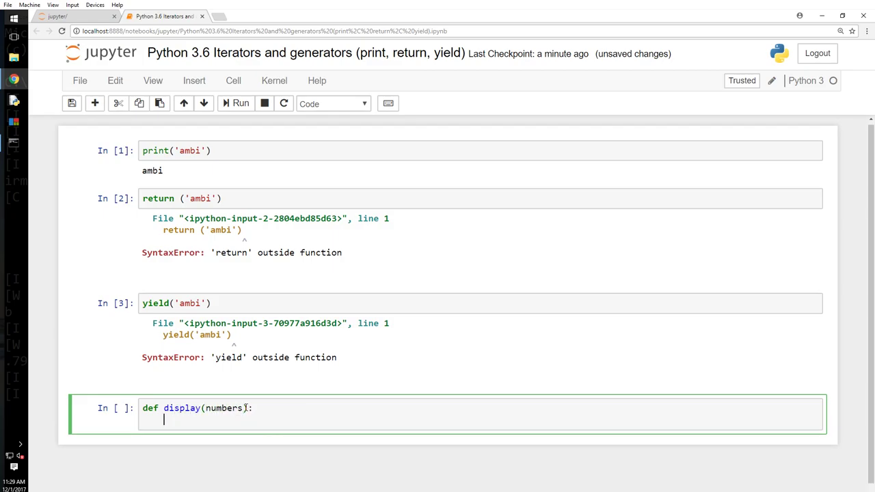
type("for numb in n")
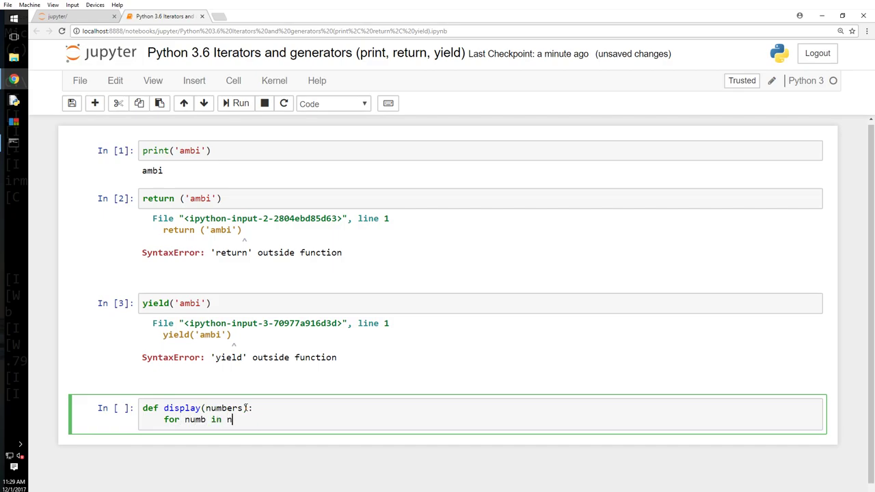
type("umbers:")
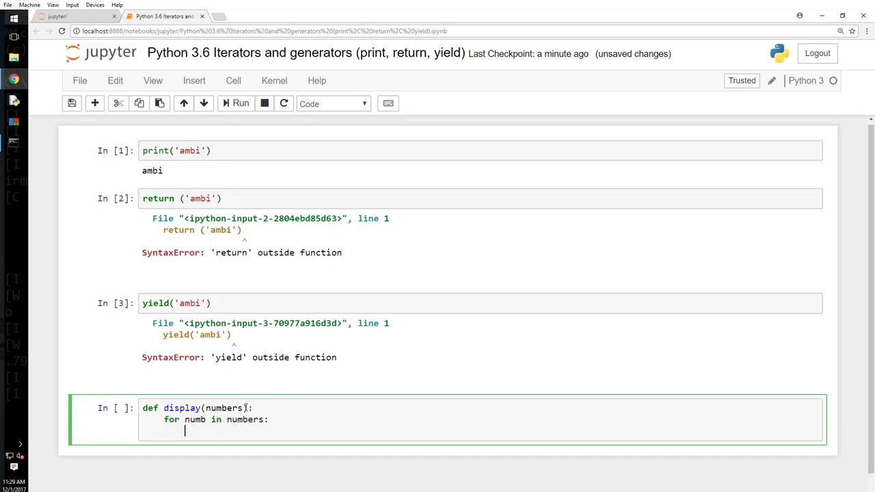
type("pr")
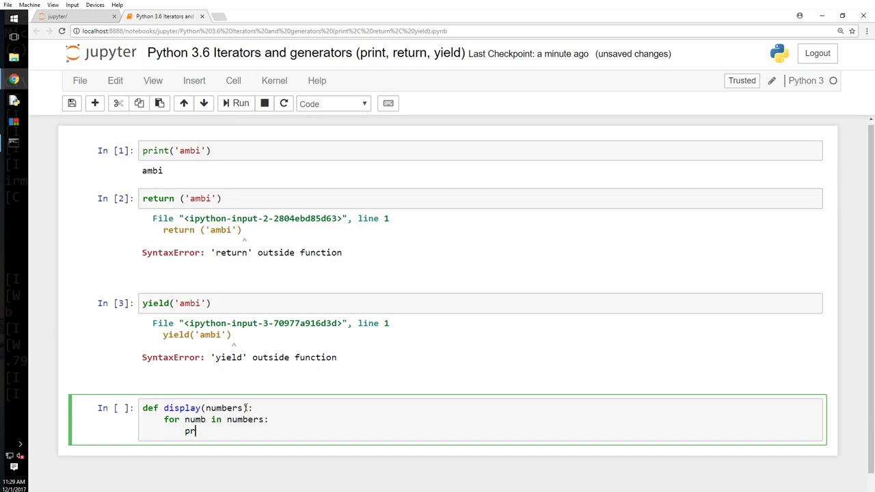
type("eturn")
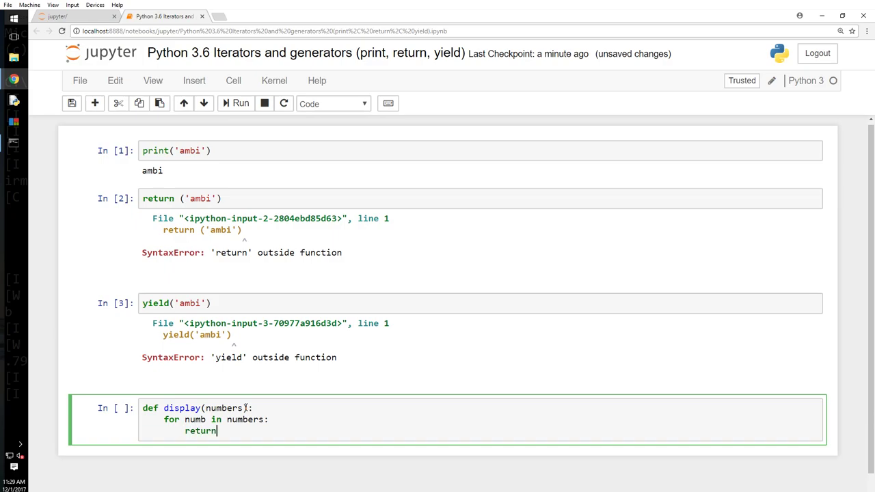
type("num")
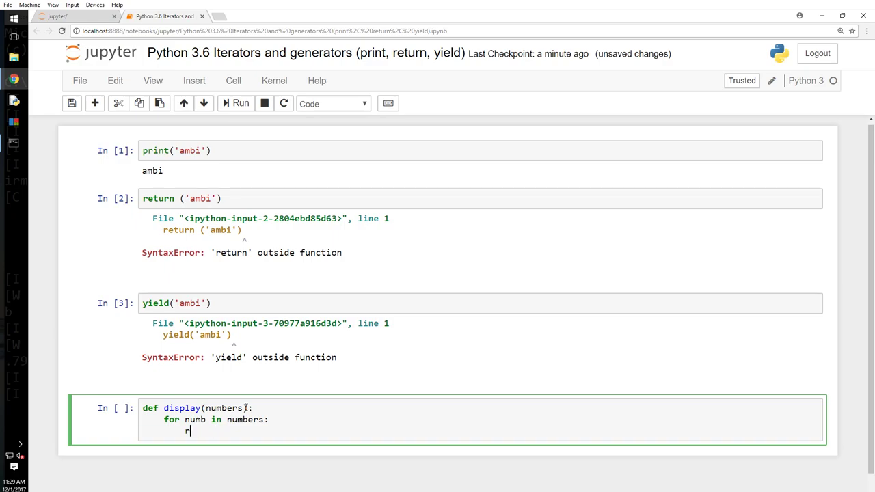
type("rint n")
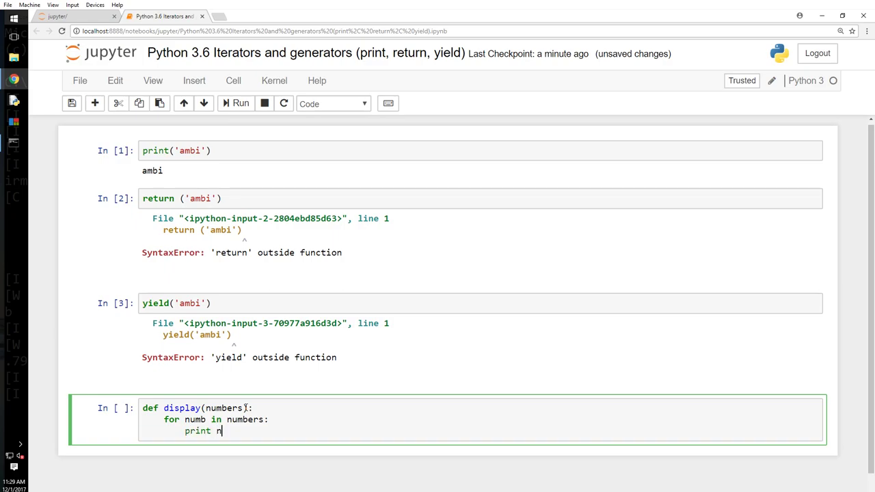
type("(num)")
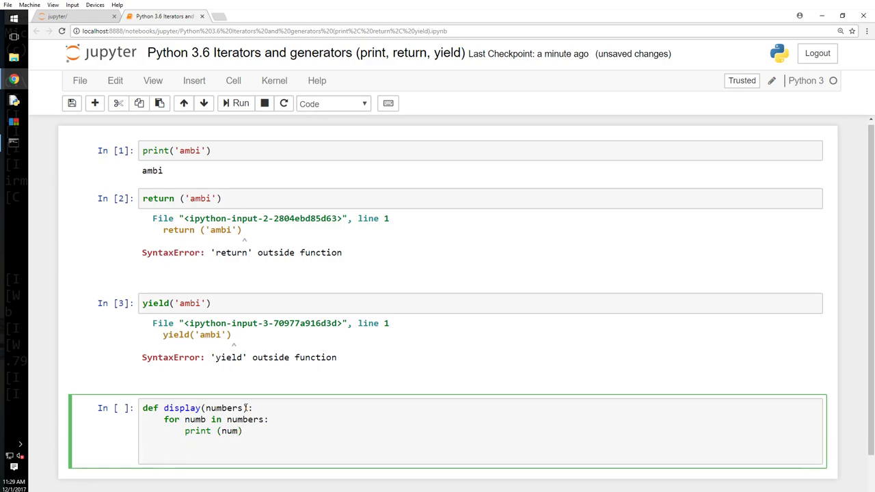
Step: Call display(range(6)), fix the 'numb' loop variable to 'num', and rerun to print 0–5
type("disp")
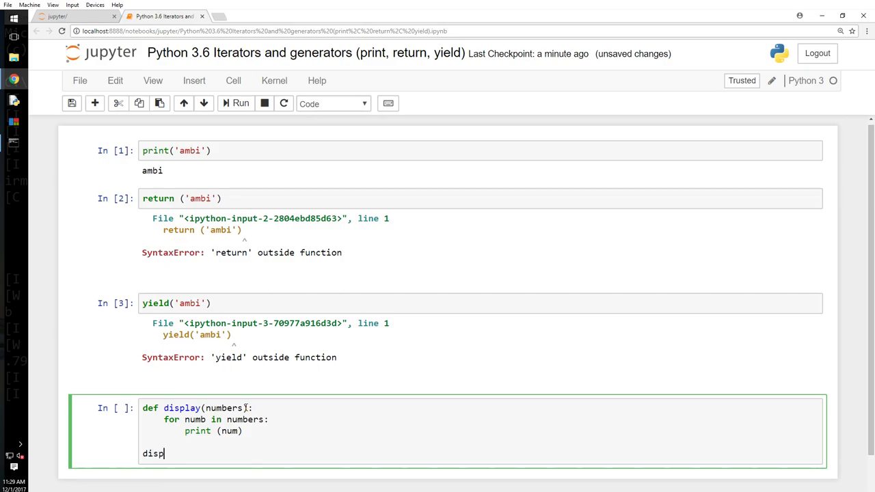
type("lay(range)")
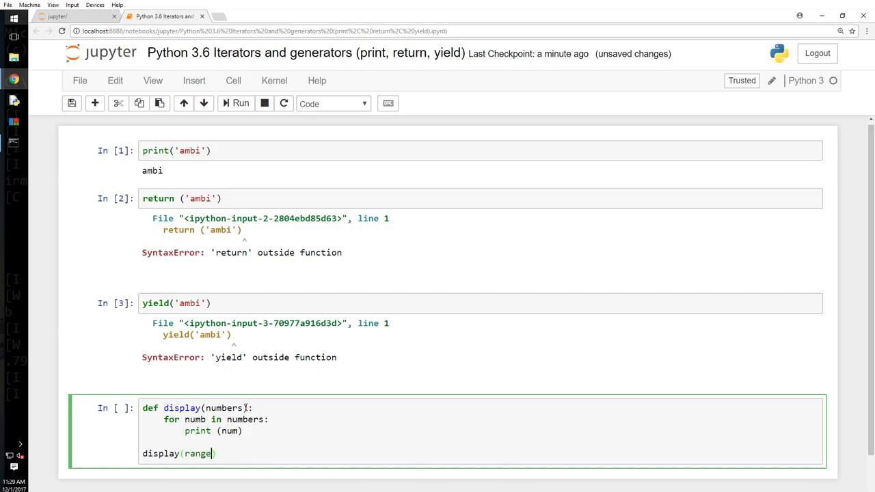
type("()")
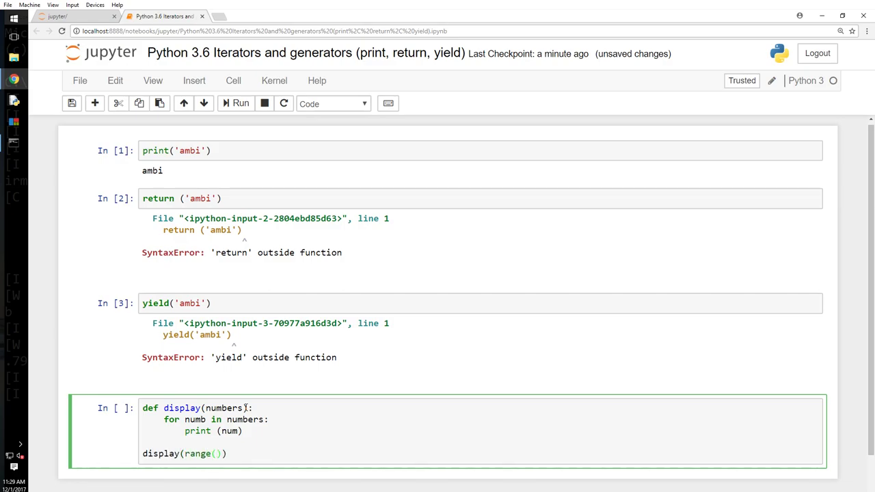
type("6")
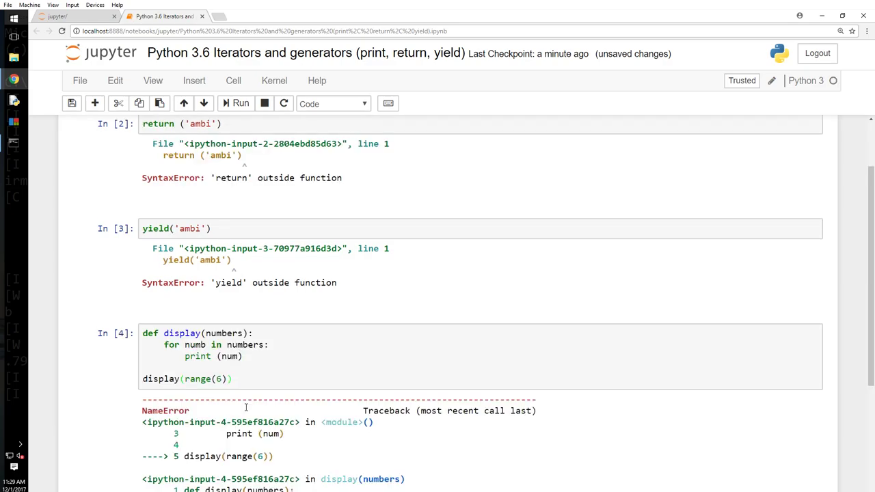
left_click(248, 378)
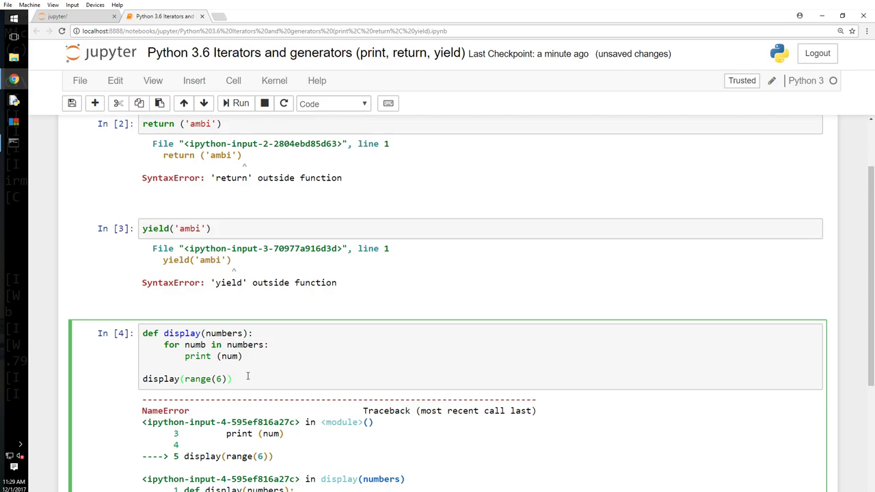
mouse_move(170, 391)
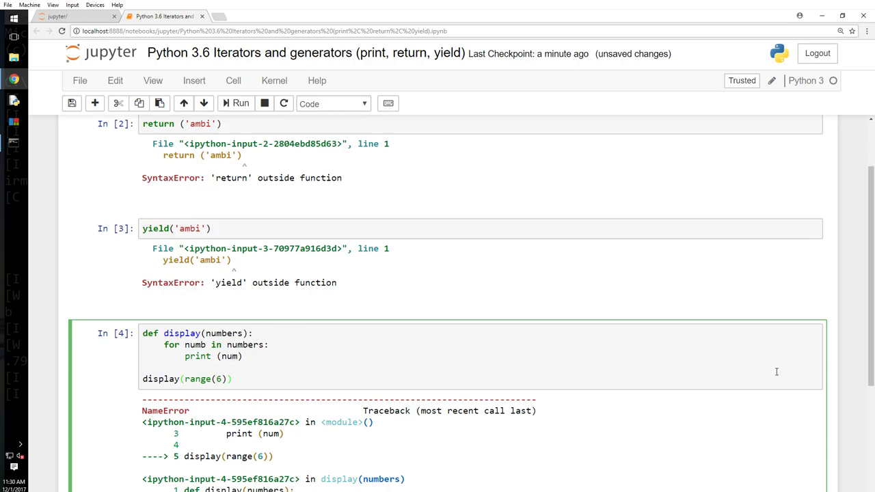
scroll("down", 3)
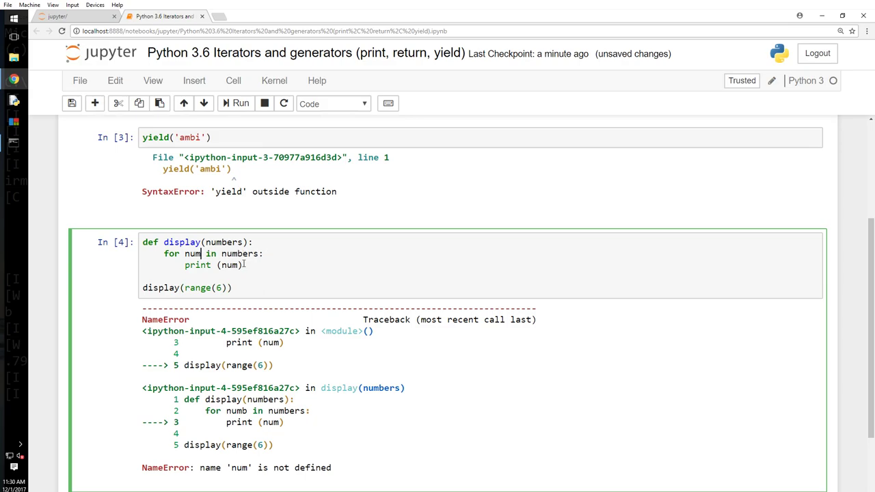
left_click(241, 104)
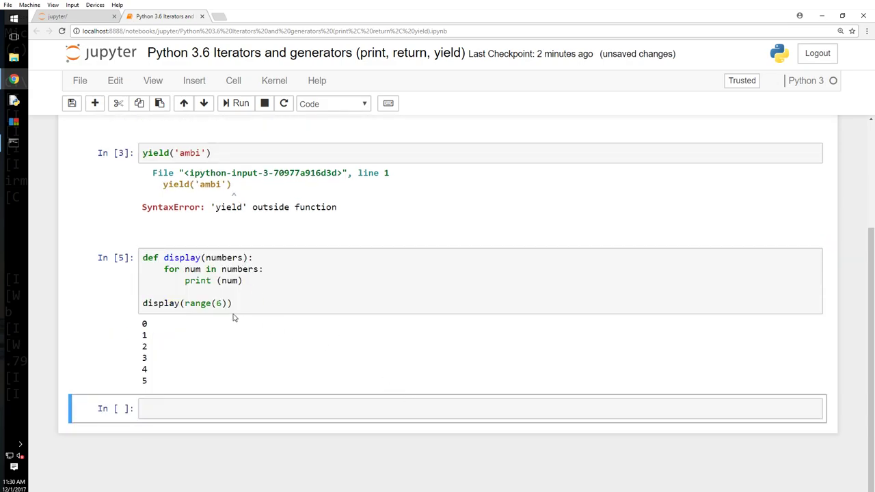
left_click(249, 304)
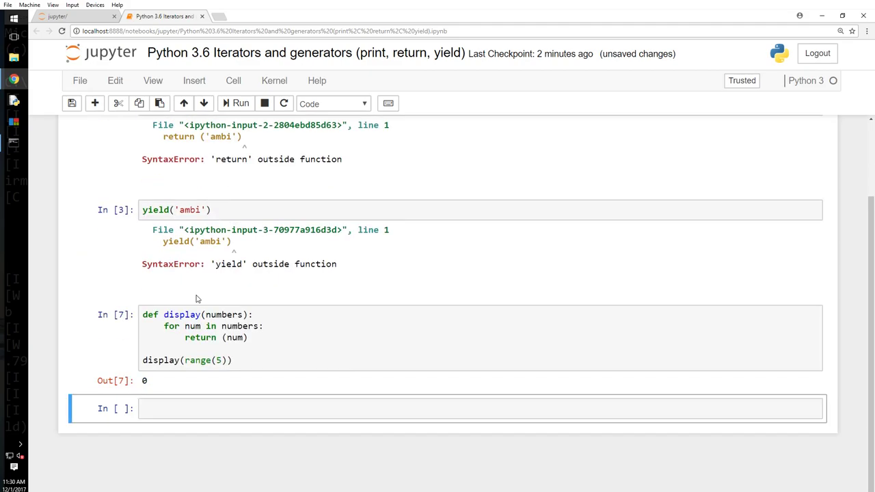
mouse_move(154, 388)
type("yield")
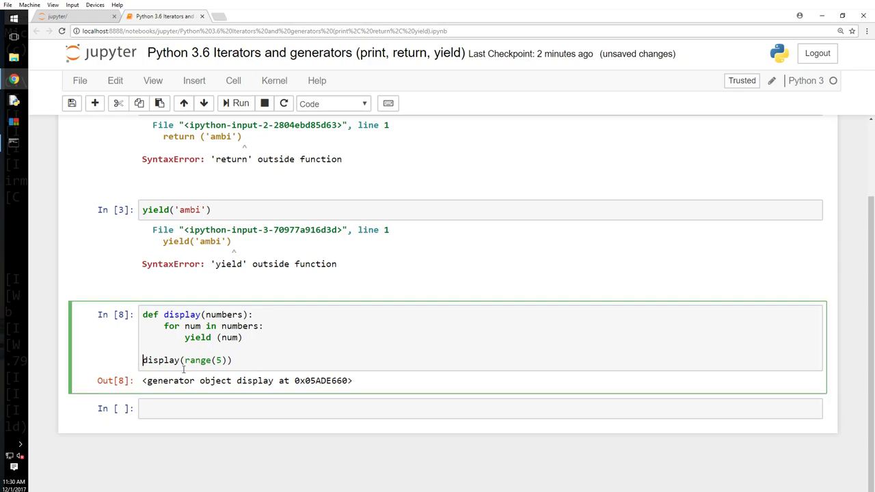
Step: Assign a = display(range(5)) with yield, check type(a) is a generator, and try next(a)
type("a =")
type("a")
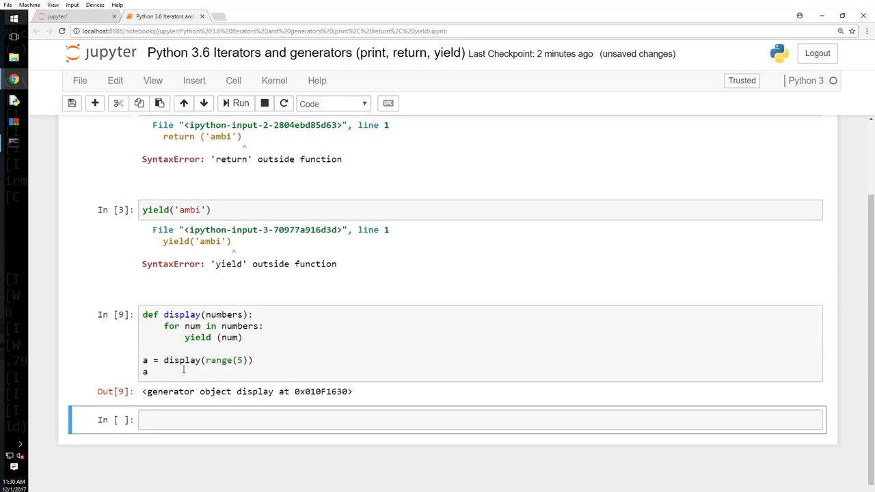
left_click(185, 370)
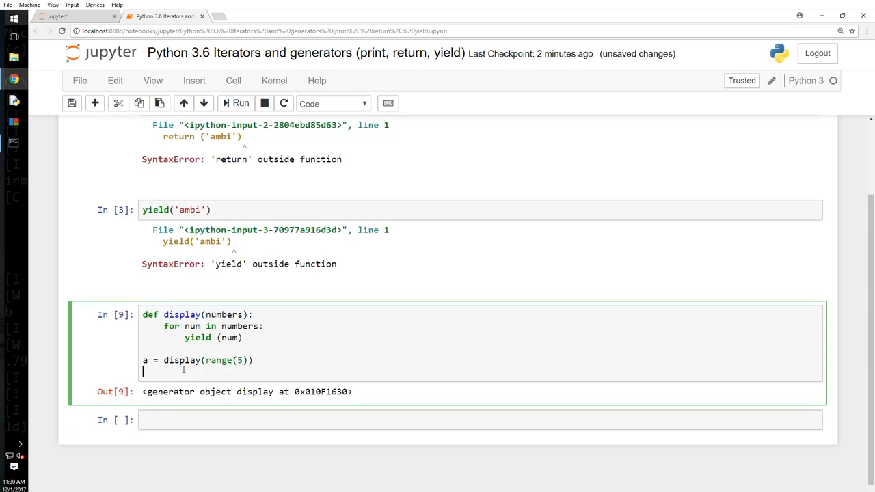
type("type(a)")
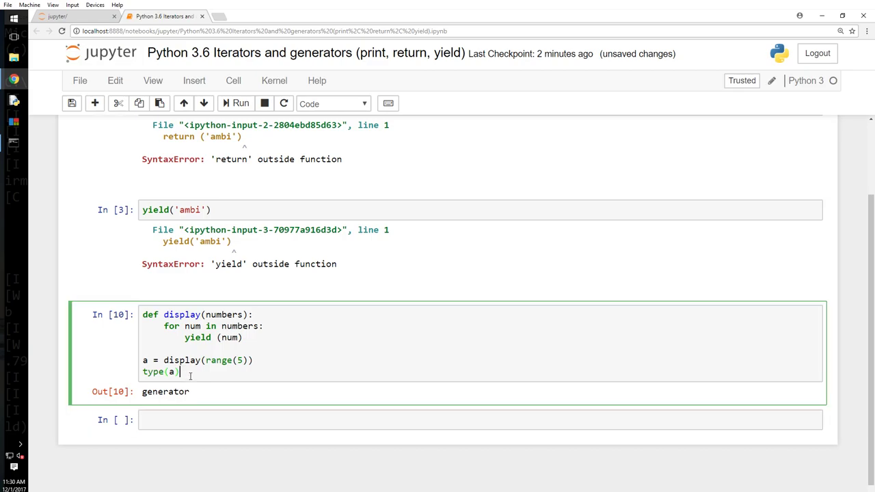
type("ne")
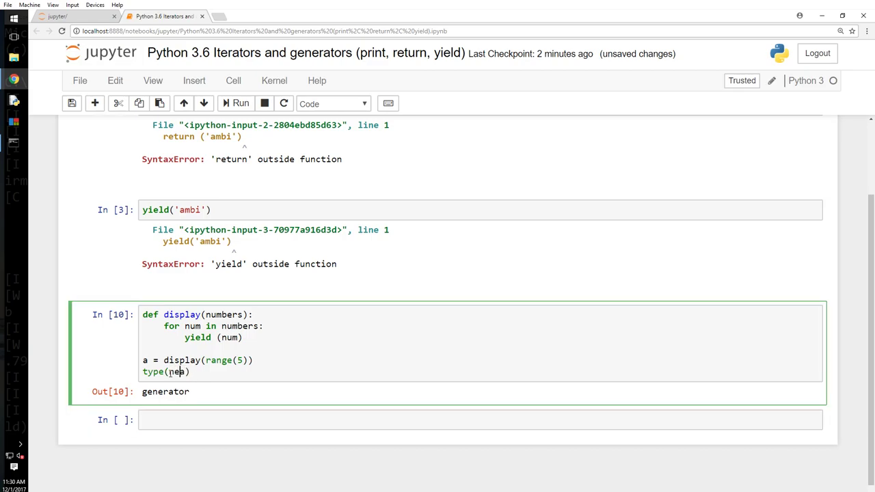
type("xt(a")
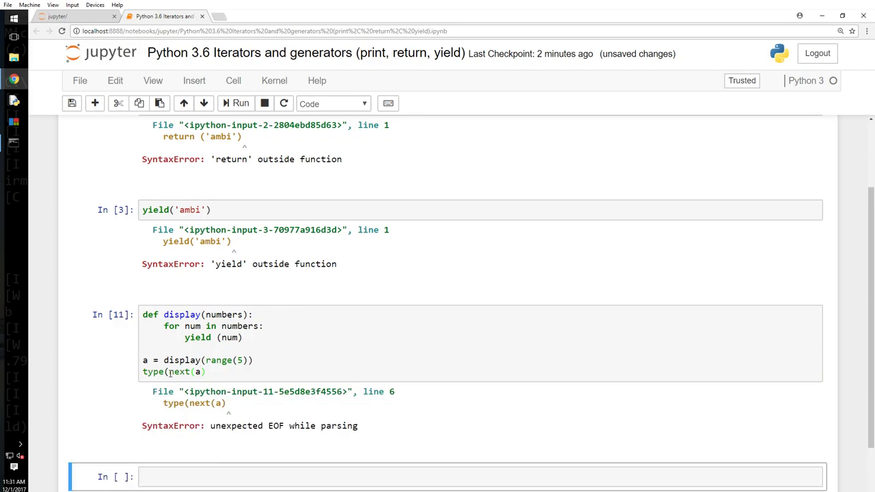
Step: Fix the line to print(next(a)) and run repeated print(next(a)) cells giving 0 then 1
left_click(205, 372)
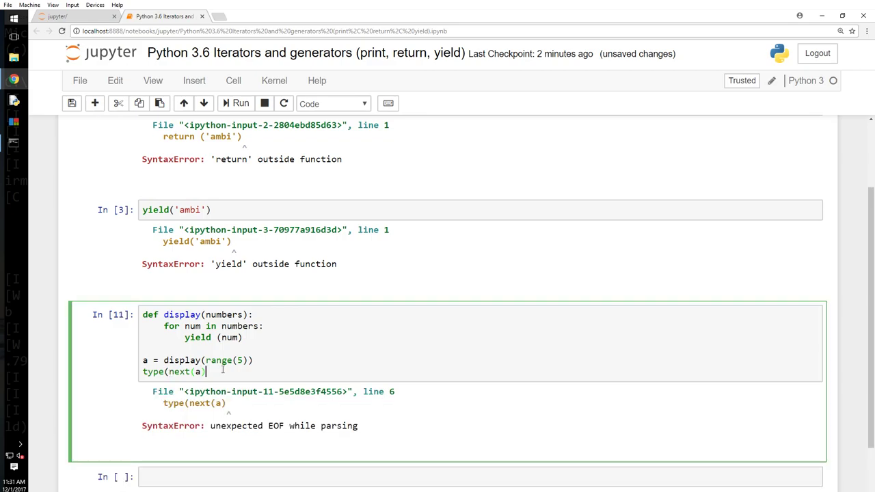
left_click(241, 104)
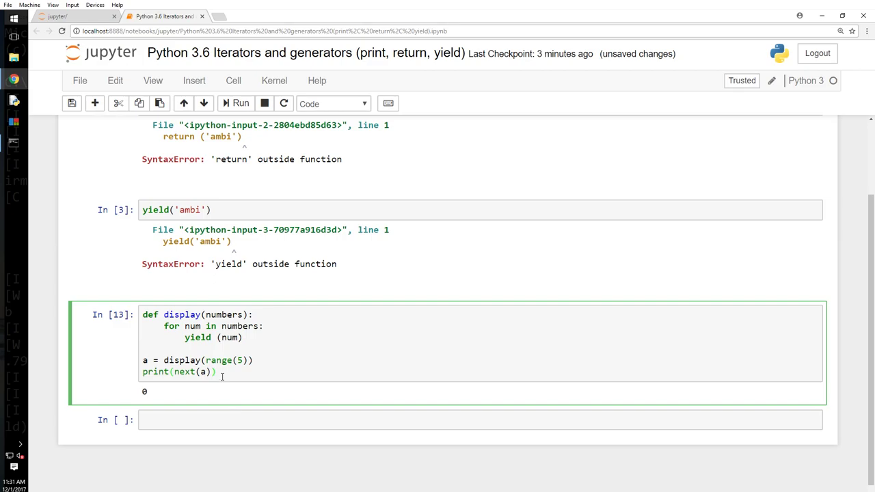
left_click(273, 420)
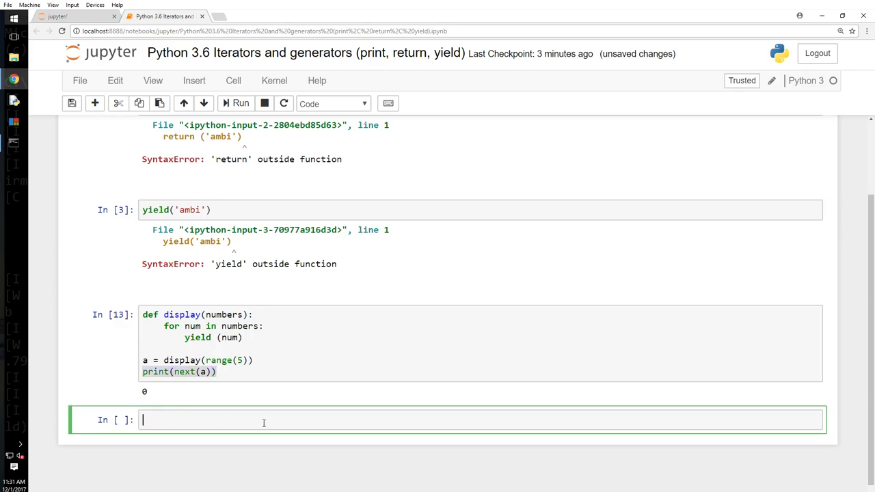
type("print(next(a))")
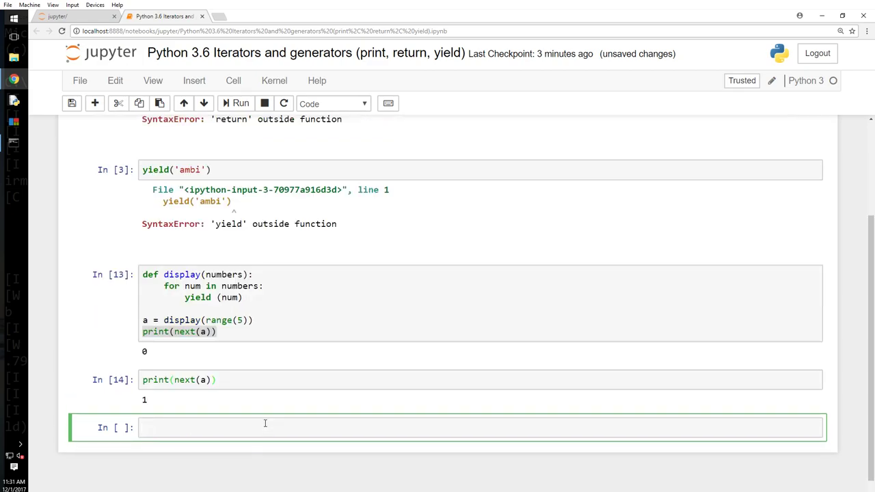
type("print(next(a))")
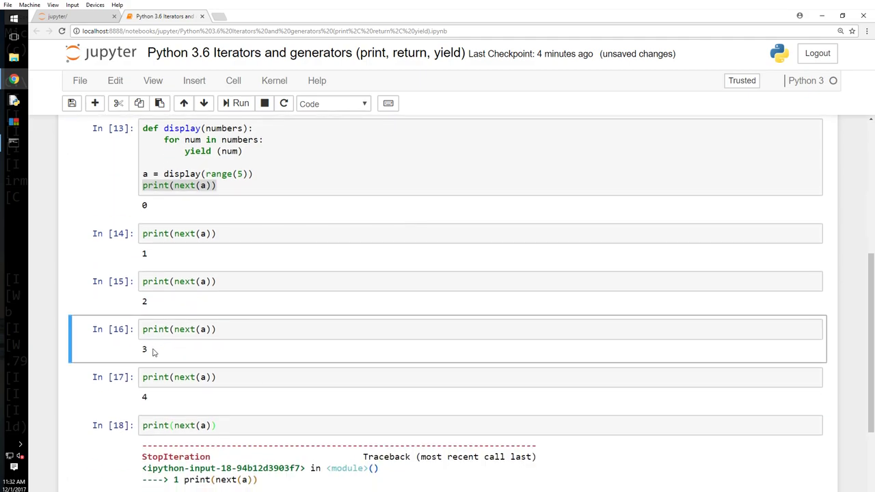
mouse_move(192, 394)
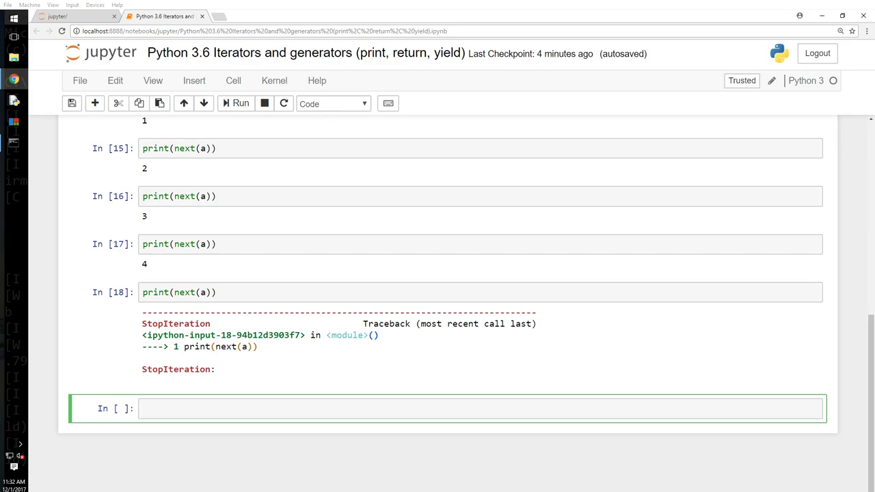
Step: Scroll up to review the StopIteration traceback after the generator is exhausted
scroll("up", 3)
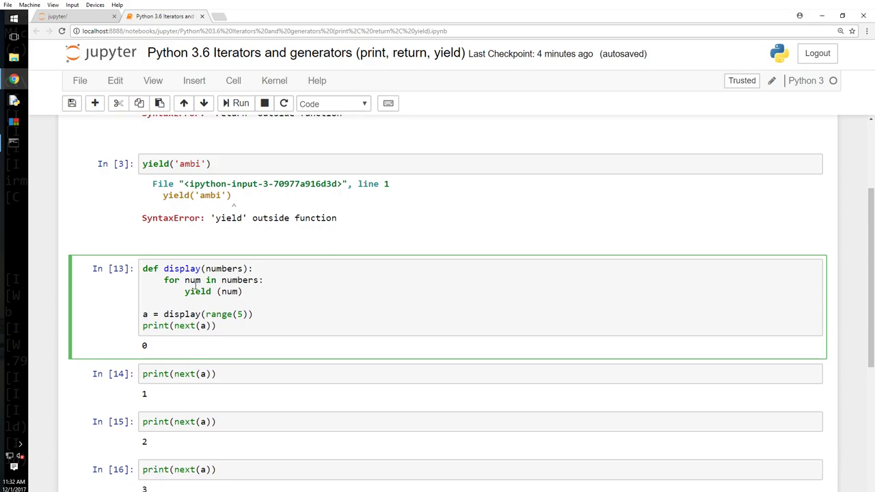
double_click(239, 280)
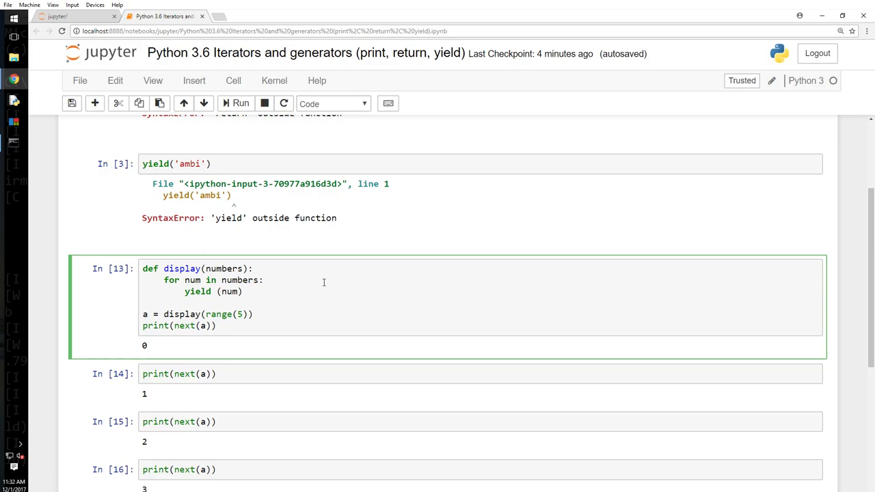
double_click(197, 291)
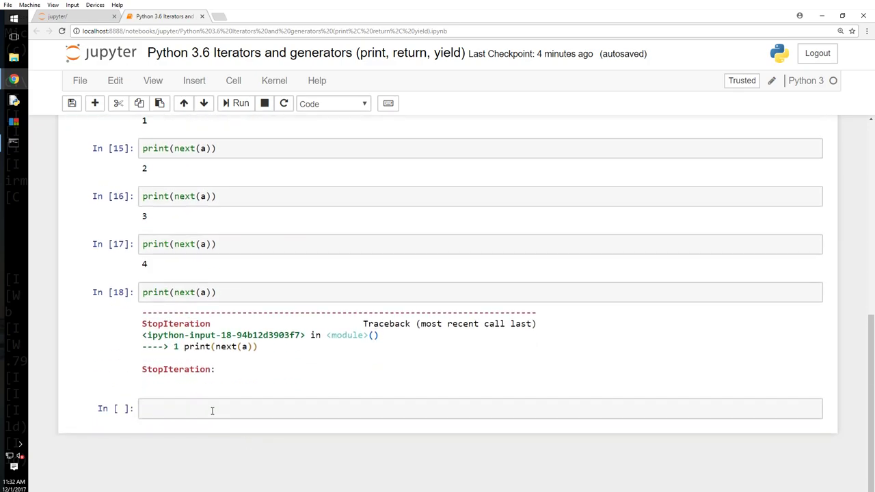
left_click(211, 409)
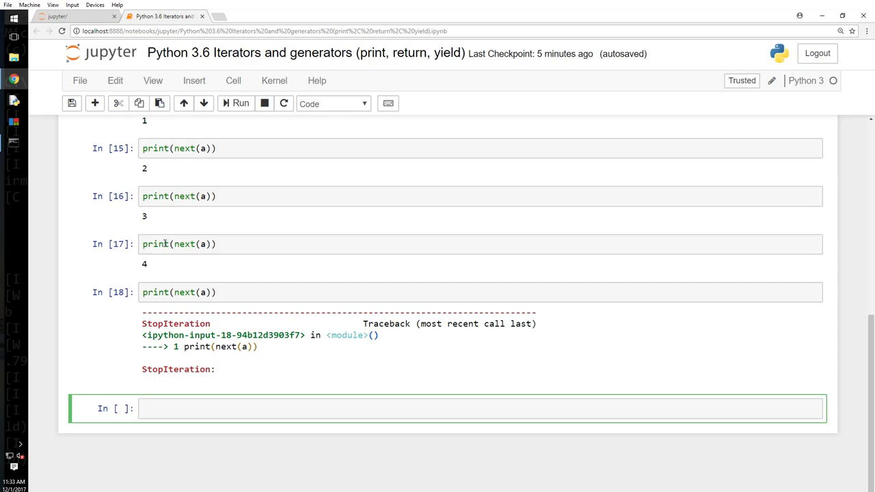
mouse_move(695, 369)
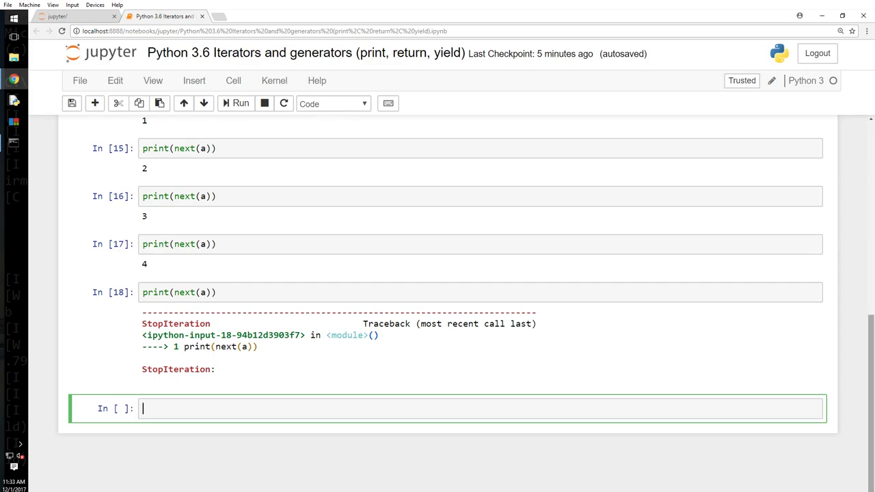
mouse_move(471, 419)
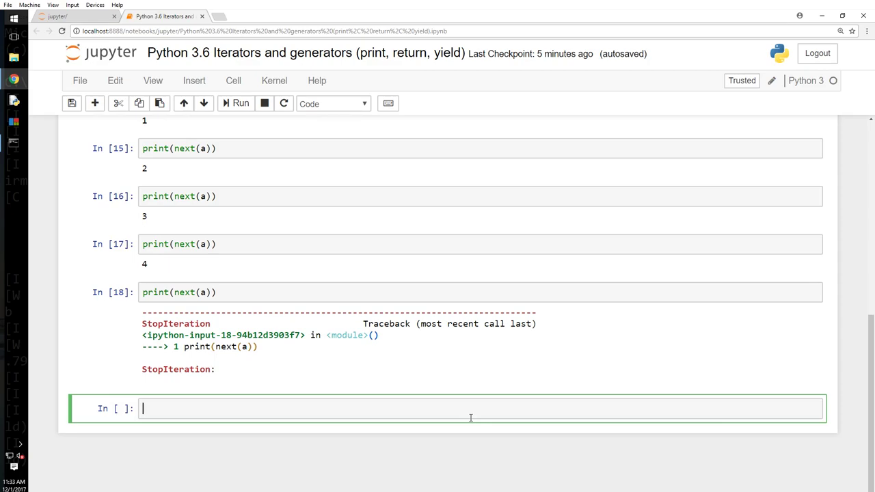
mouse_move(572, 361)
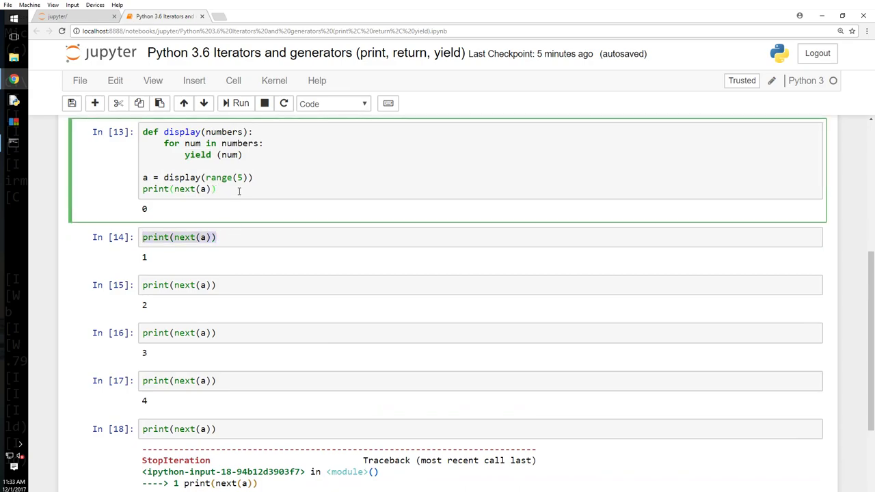
Step: Add more print(next(a)) lines to the generator cell and rerun, printing 0–4 then StopIteration
type("print(next(a))")
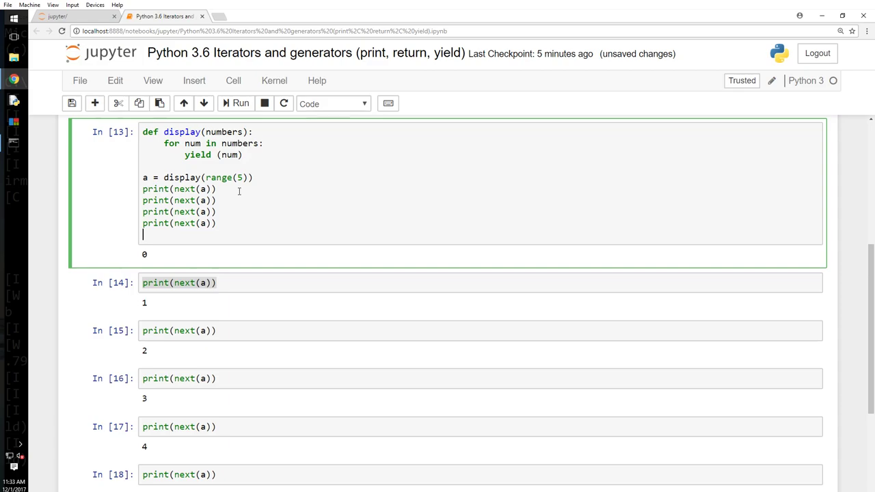
left_click(235, 104)
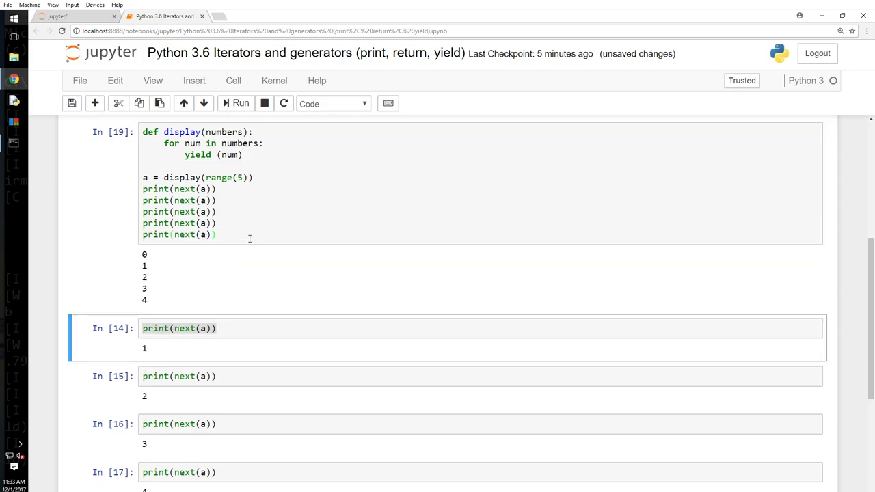
left_click(240, 102)
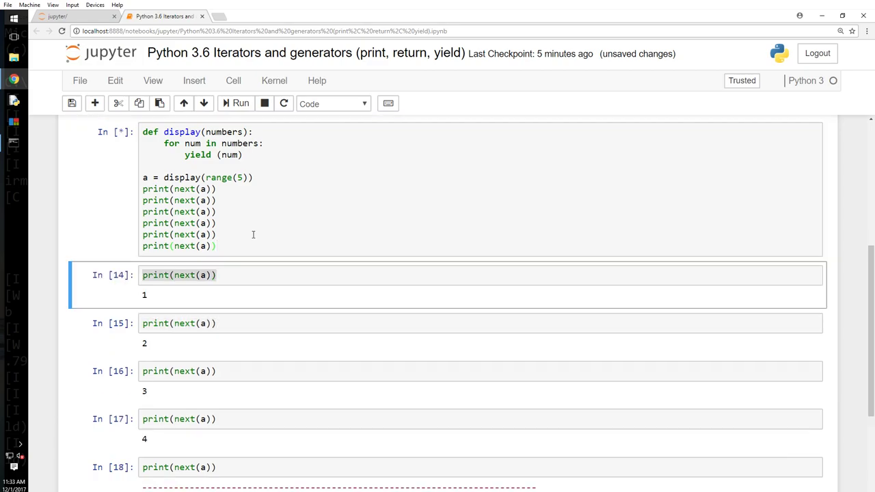
scroll("down", 3)
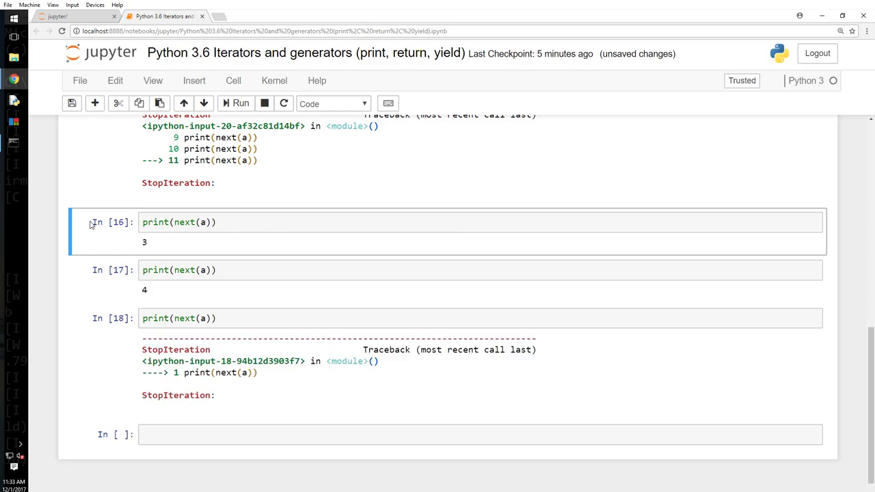
scroll("down", 3)
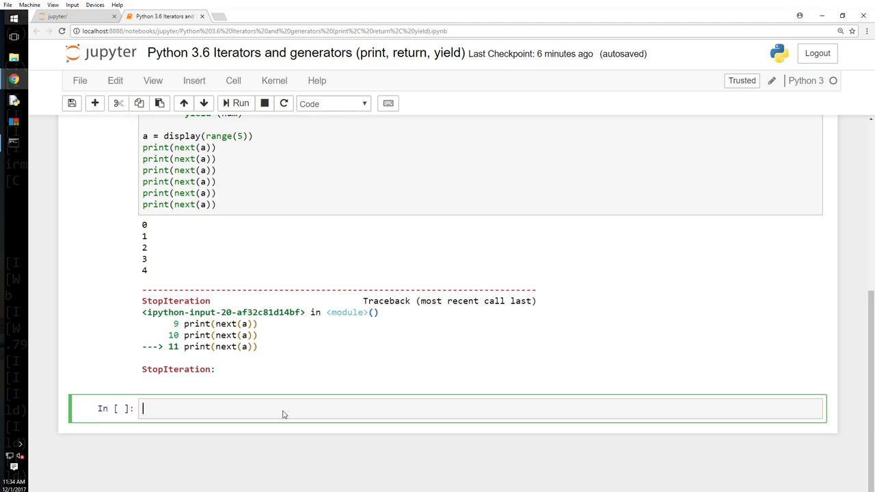
Step: Write nums(n) with a for loop returning i and call nums(5), hitting a SyntaxError from 'de'
type("de num")
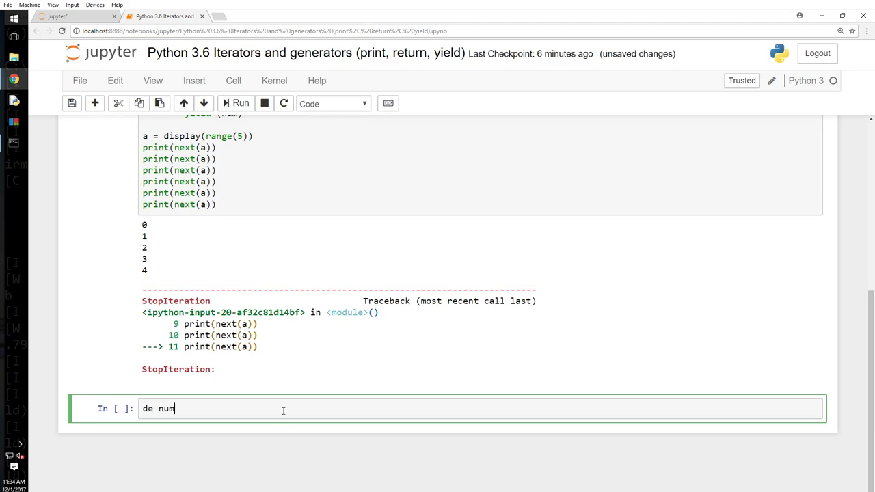
type("(n):")
type("for")
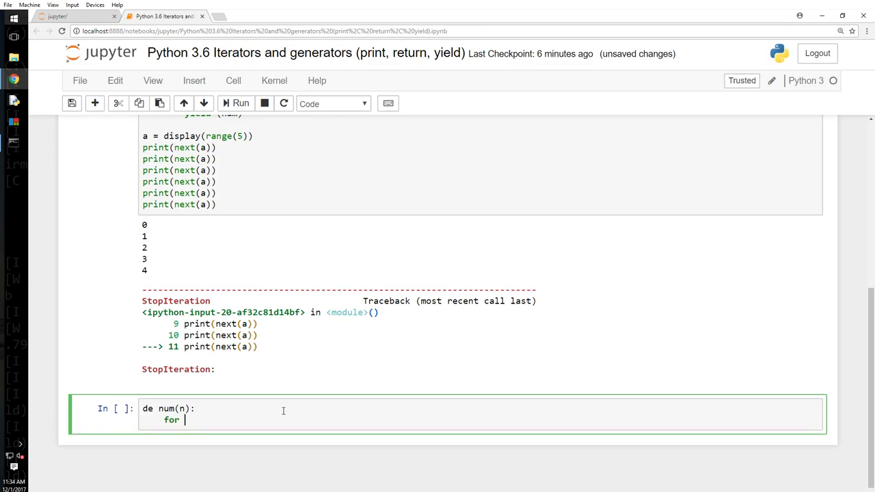
type("i in range()")
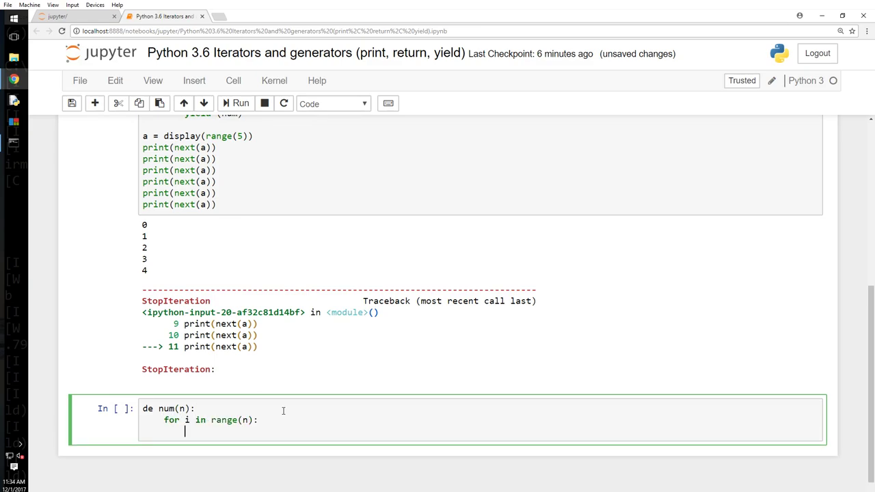
type("return i")
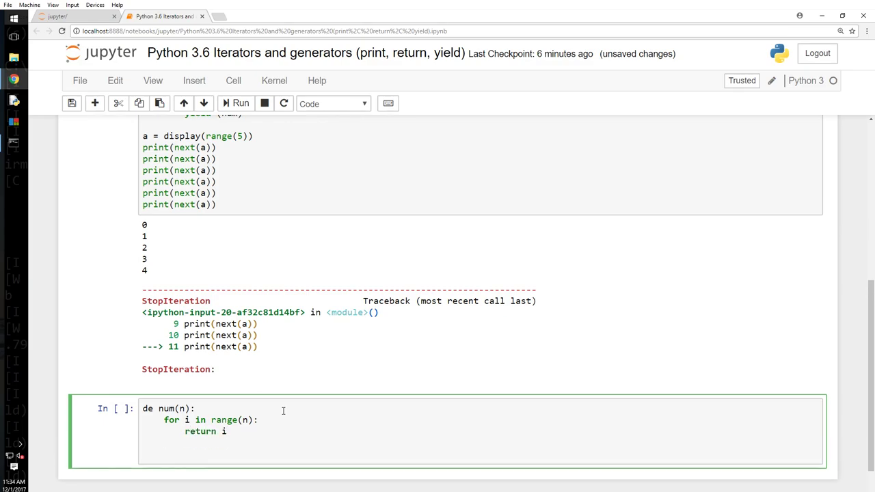
type("nums")
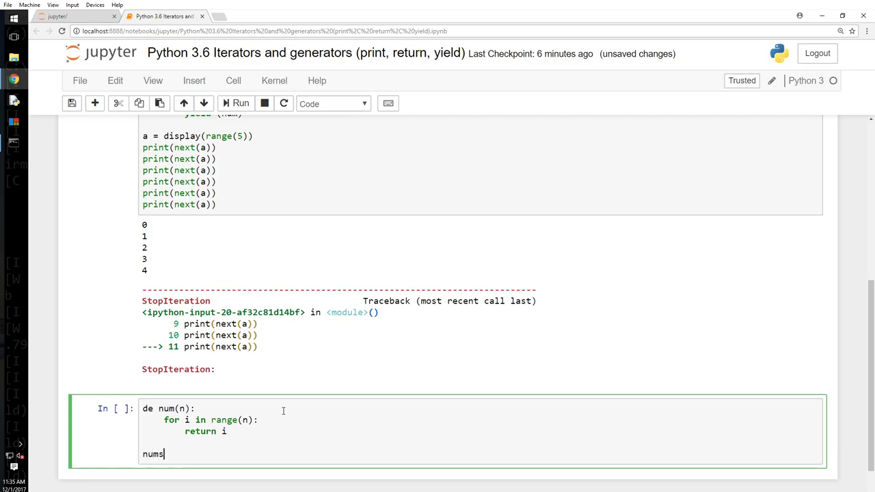
type("(5)")
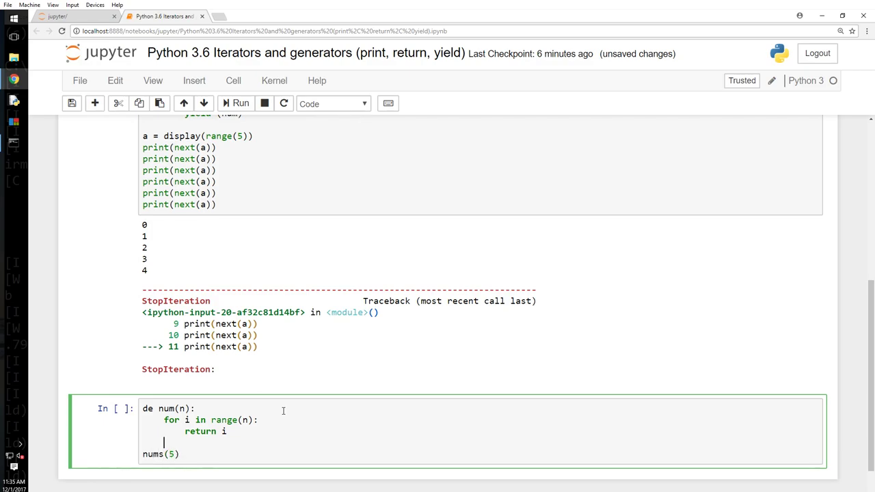
type("s")
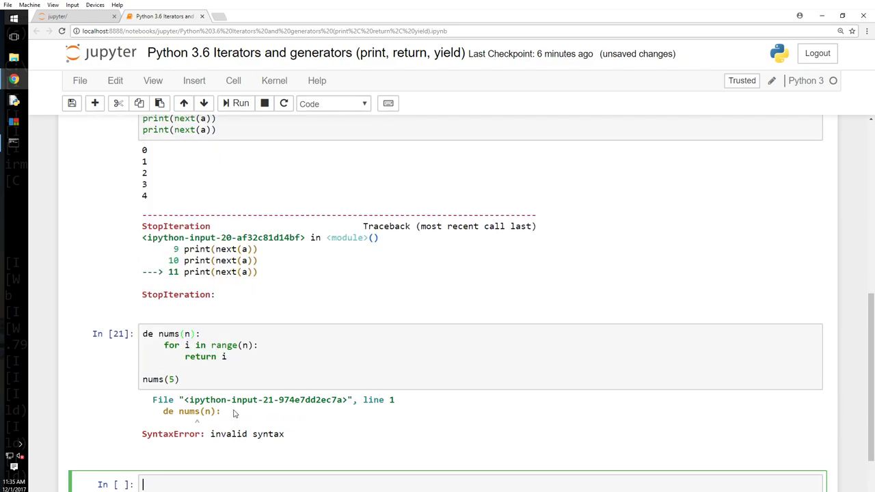
Step: Correct 'de' to 'def' so nums(5) with return outputs 0, then select return to swap in yield
left_click(156, 333)
type("f")
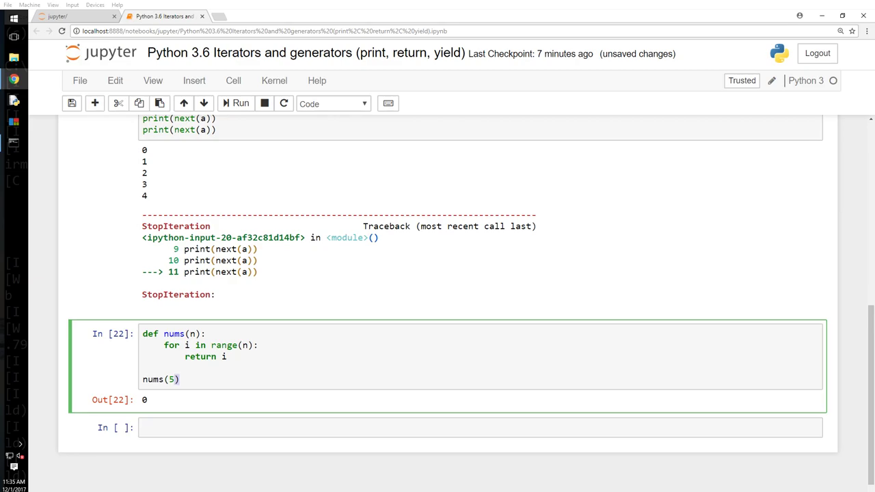
double_click(200, 355)
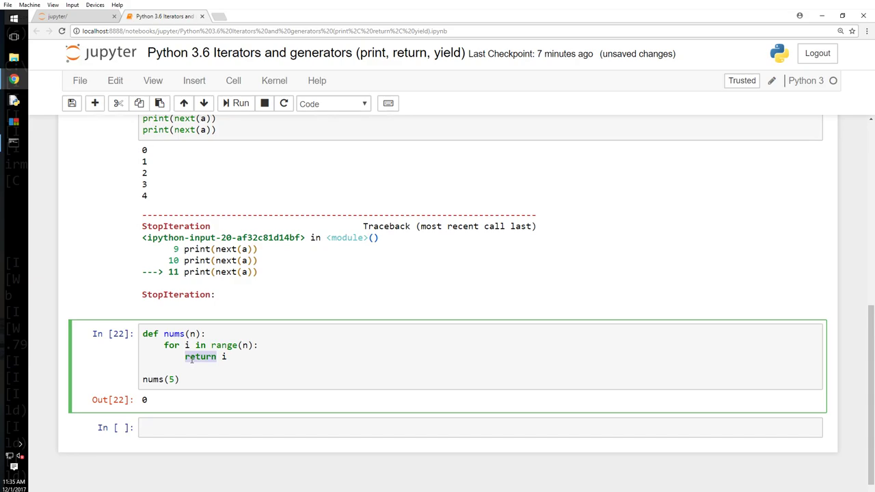
left_click(179, 381)
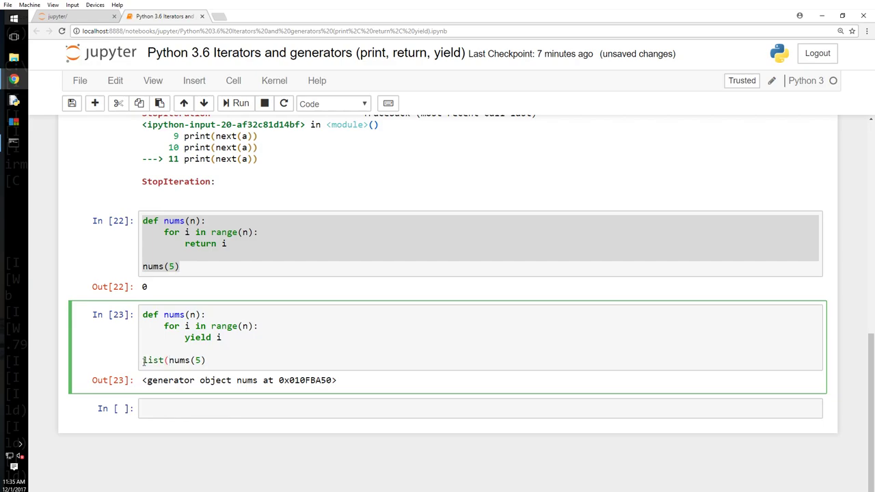
Step: Run the yield version of nums(5), then wrap it in list() to get [0, 1, 2, 3, 4]
type(")")
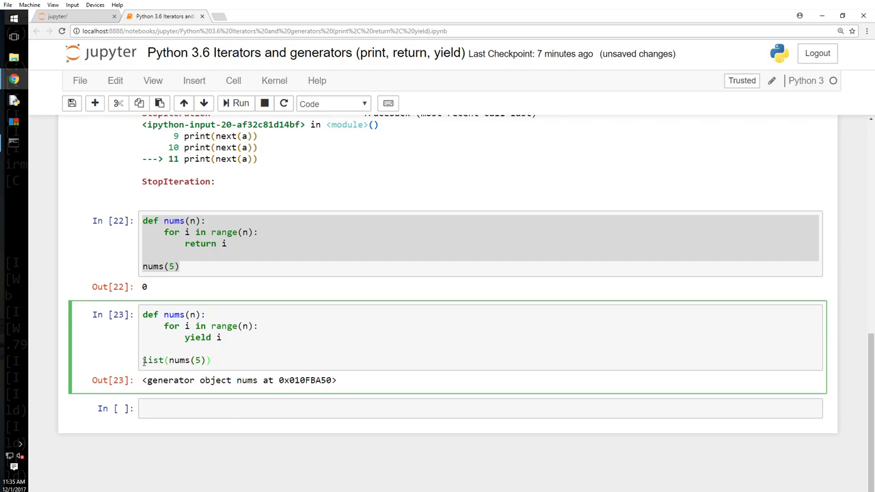
left_click(240, 102)
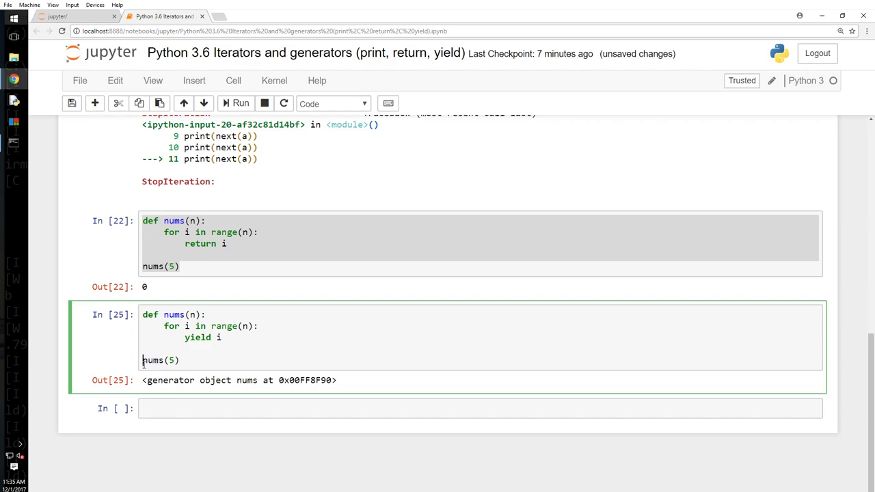
type("list")
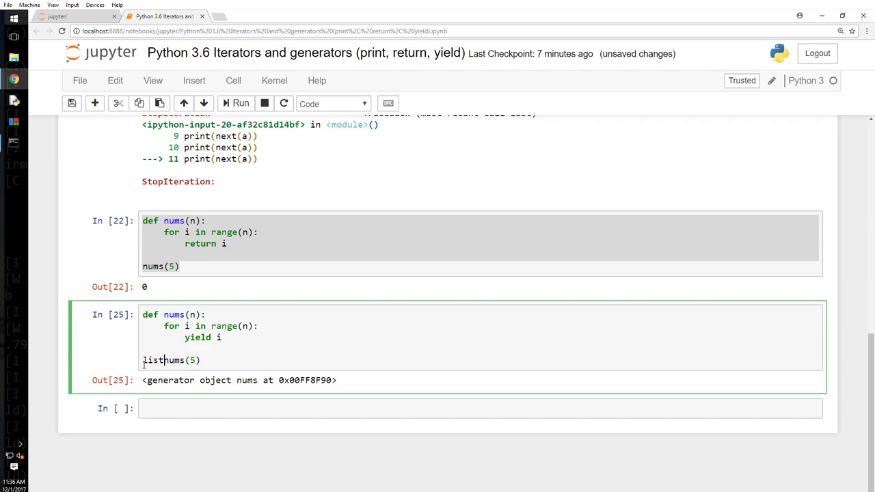
type("((nums(5))")
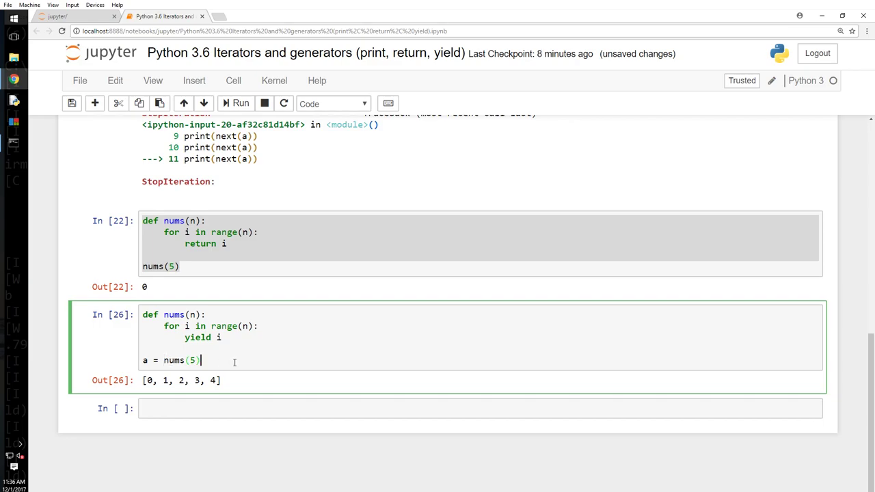
Step: Edit the cell to a = nums(5), type(a), a = list(a), type(a), fixing the missing parenthesis
type("type(a")
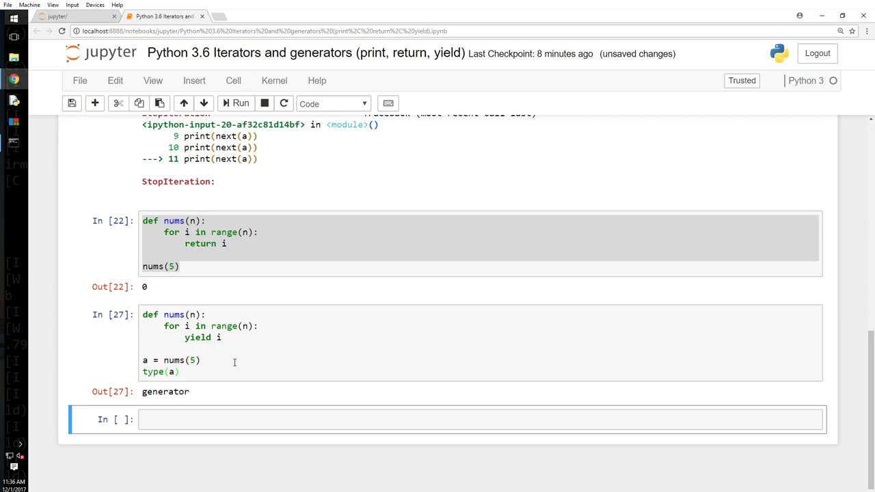
left_click(210, 372)
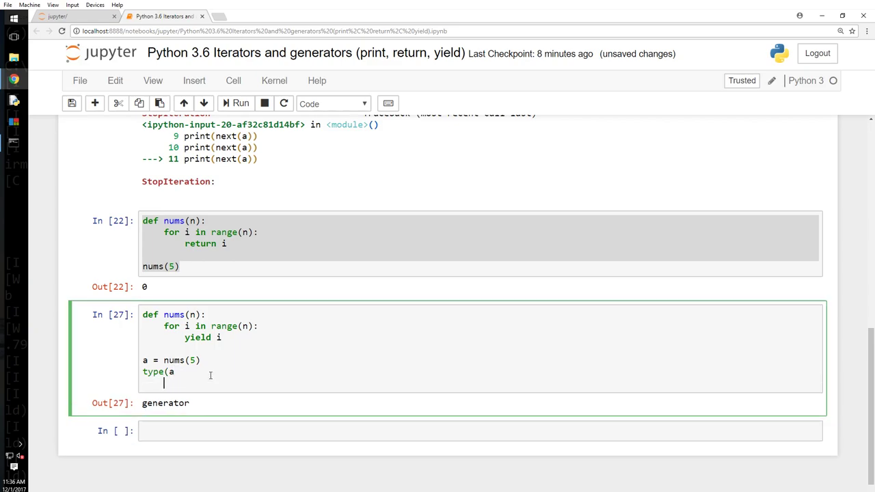
type("a = list")
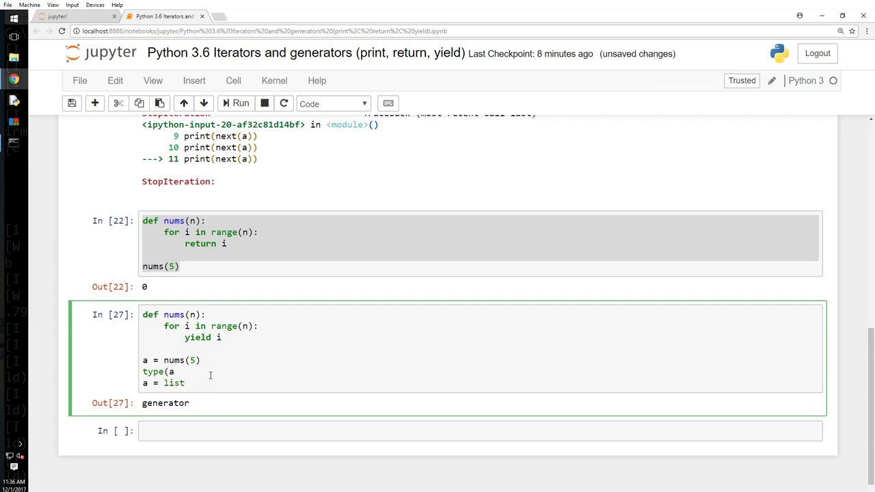
type("(a)")
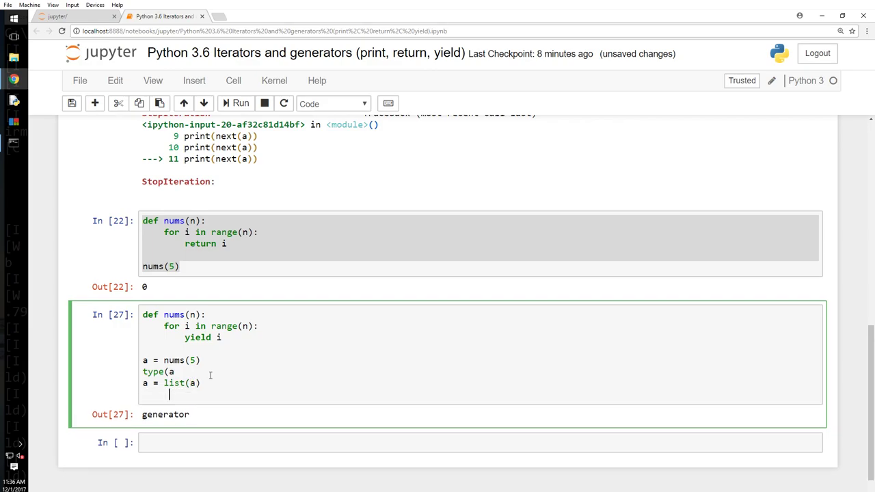
type("t")
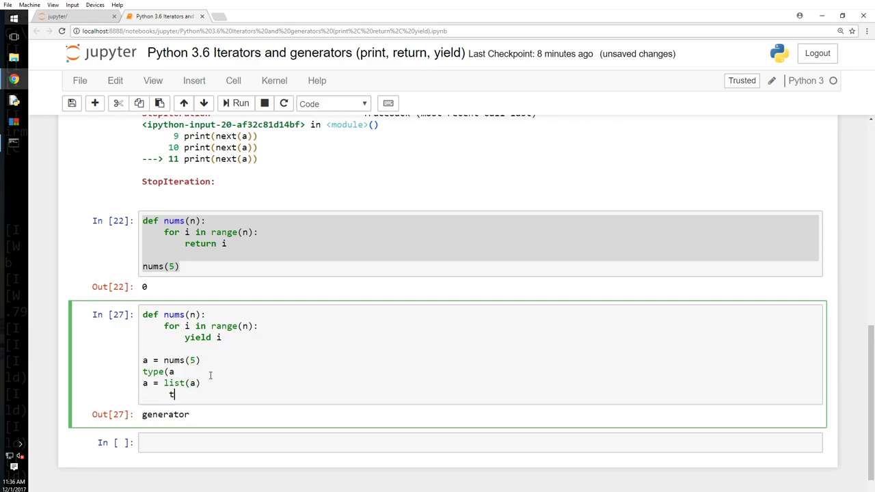
type("ype(b")
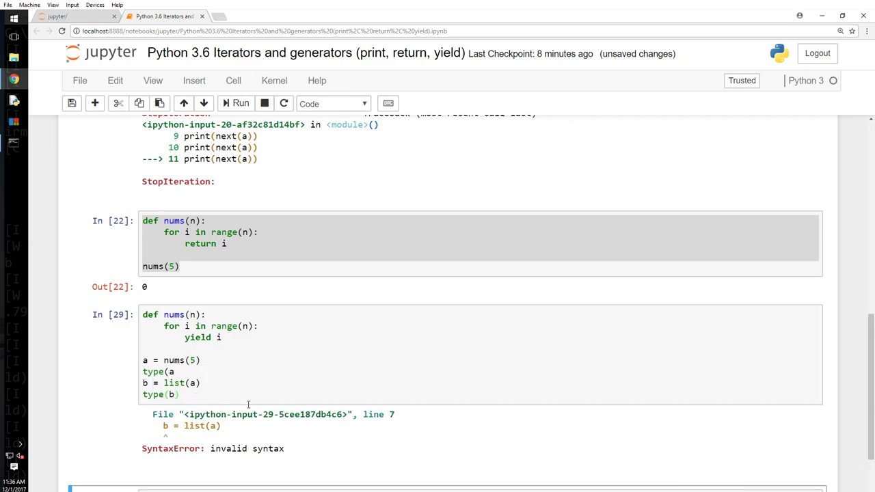
left_click(175, 372)
type(")")
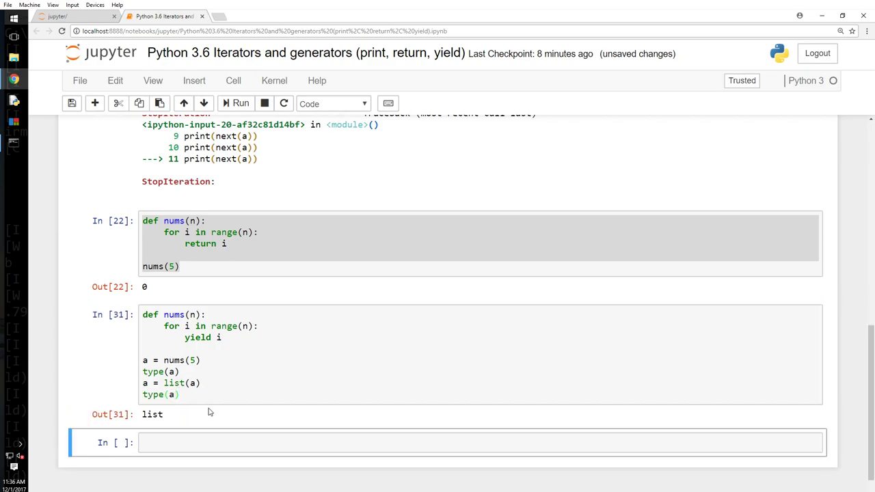
left_click(203, 383)
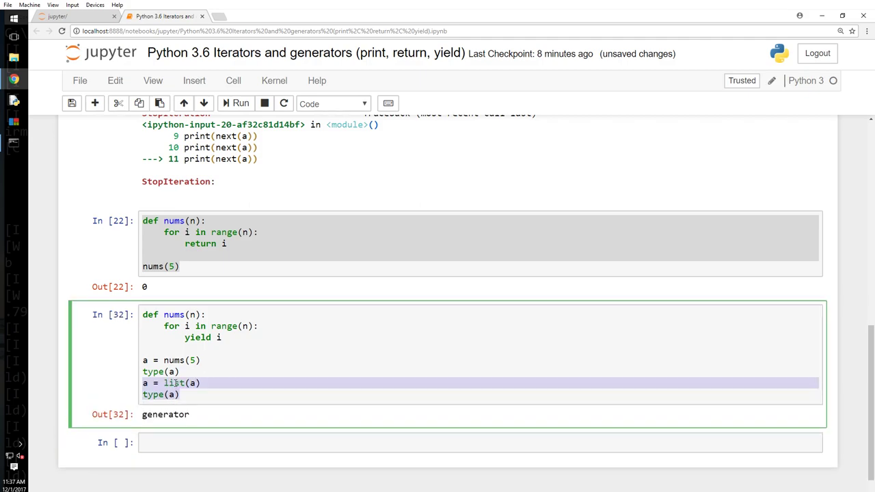
Step: Trim the cell to the nums definition and a = nums(5), running it with no output
left_click(201, 383)
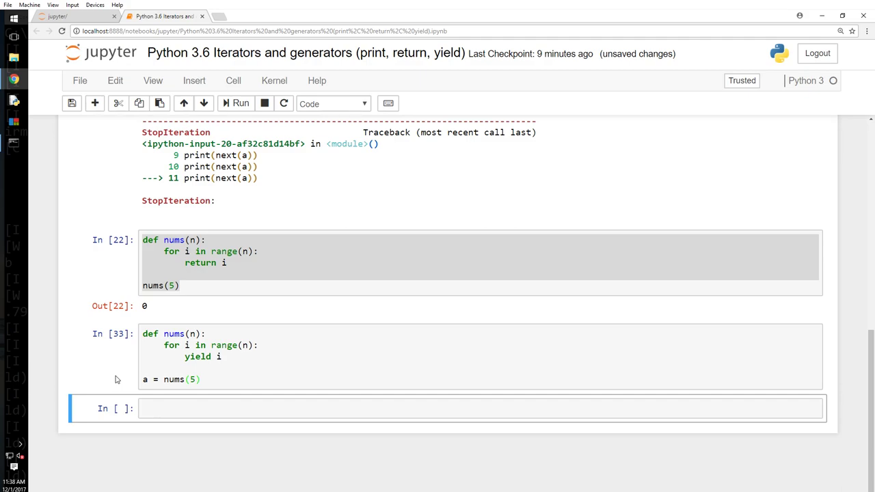
left_click(211, 370)
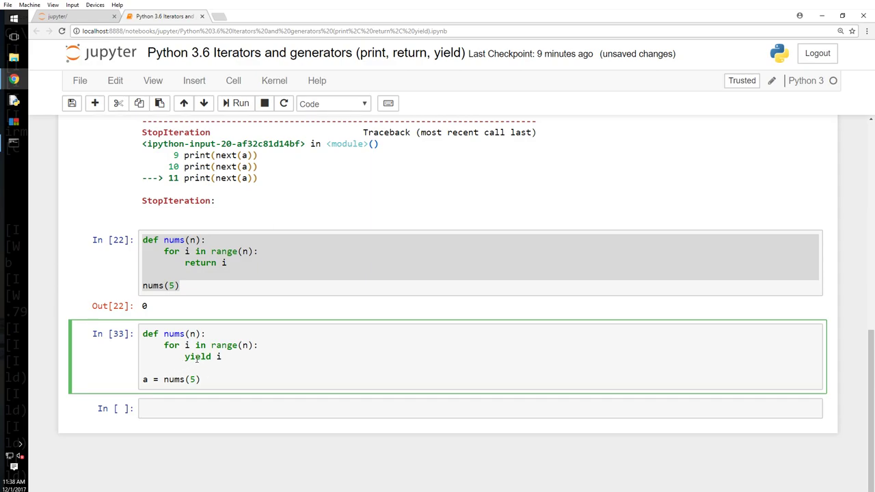
left_click(203, 380)
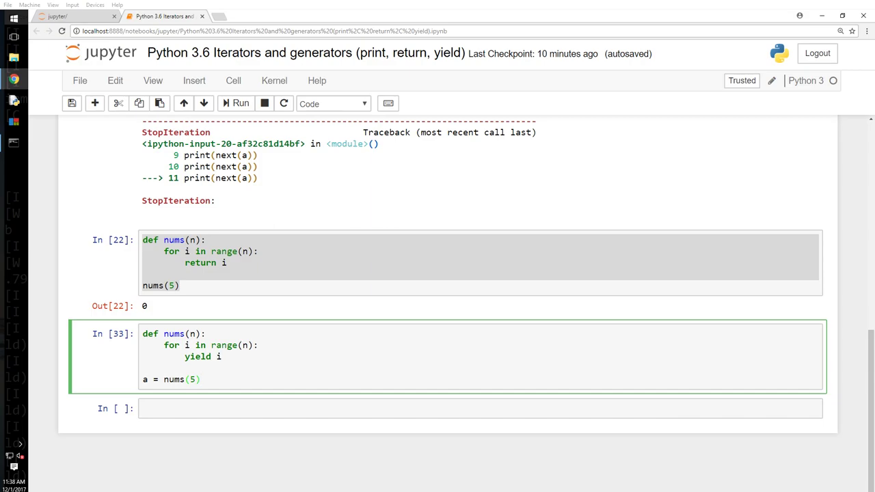
left_click(199, 380)
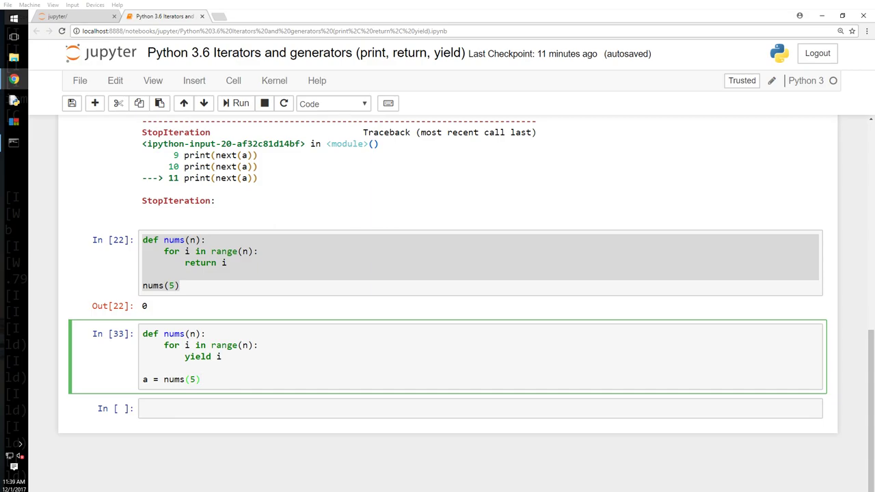
left_click(198, 381)
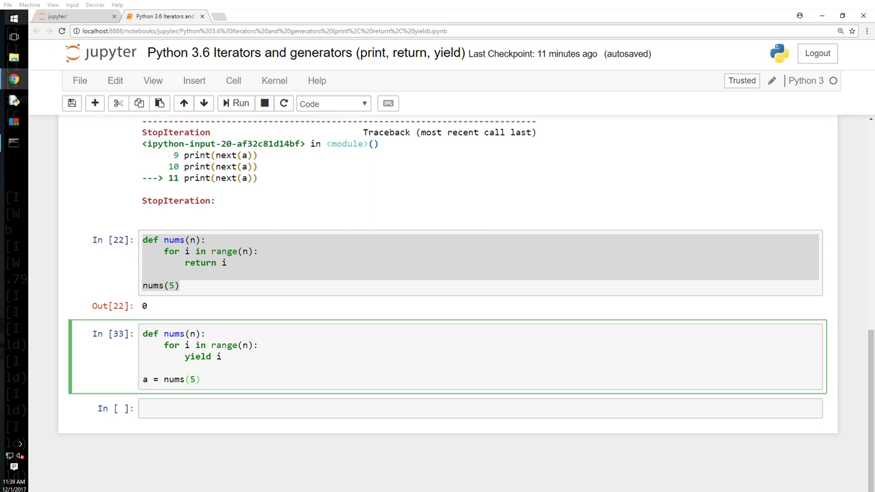
left_click(199, 380)
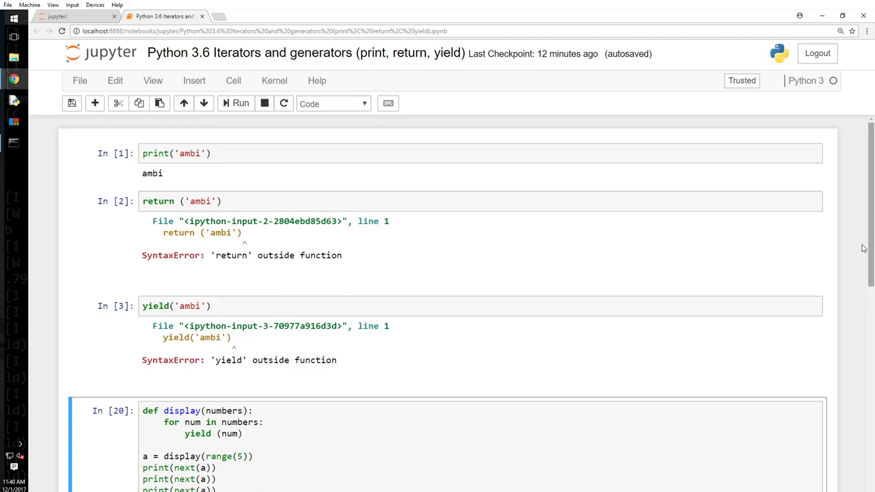
mouse_move(794, 270)
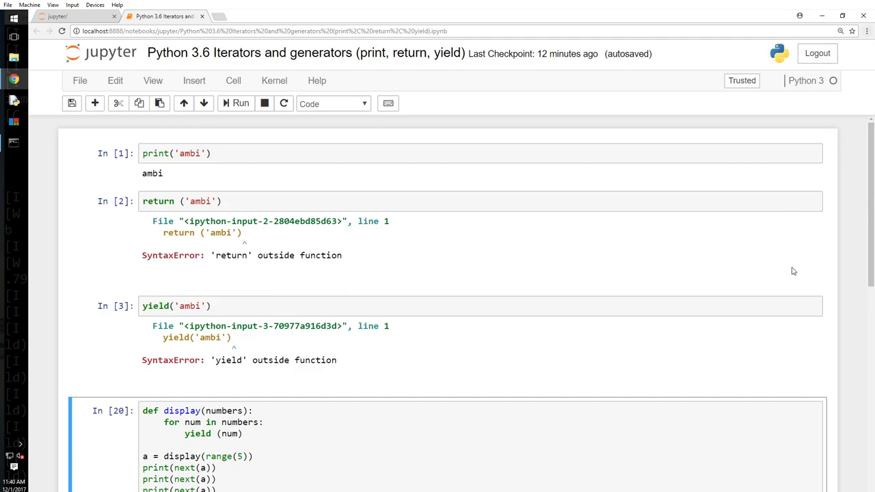